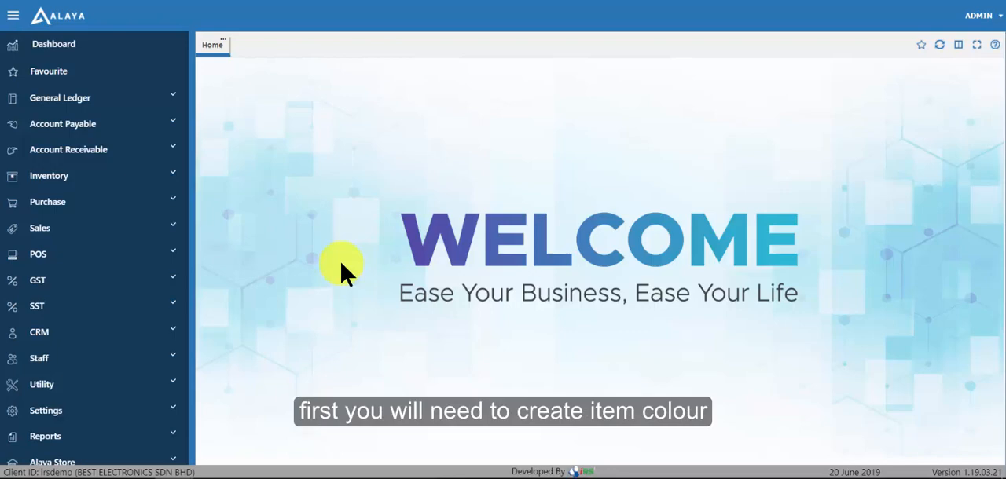
Navigate through Inventory > InventorySetting to the Item Color setup
left_click(49, 176)
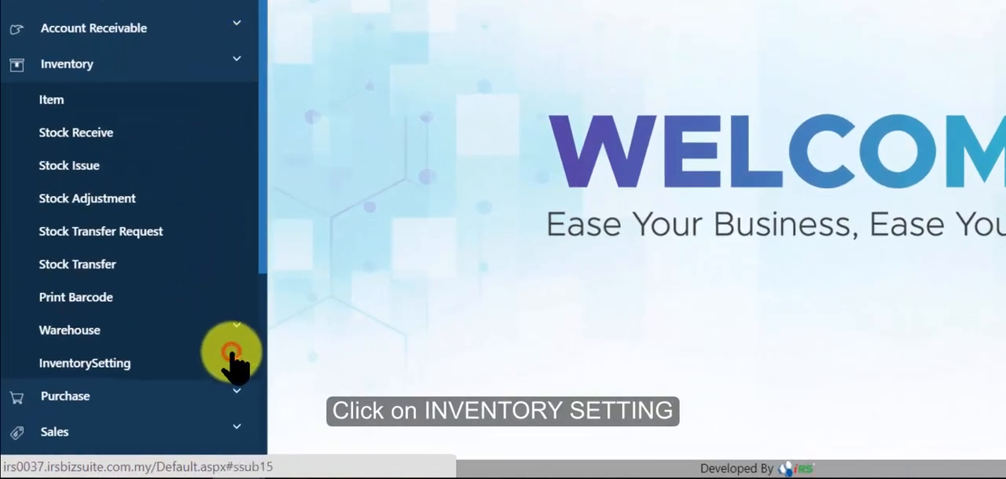
left_click(84, 363)
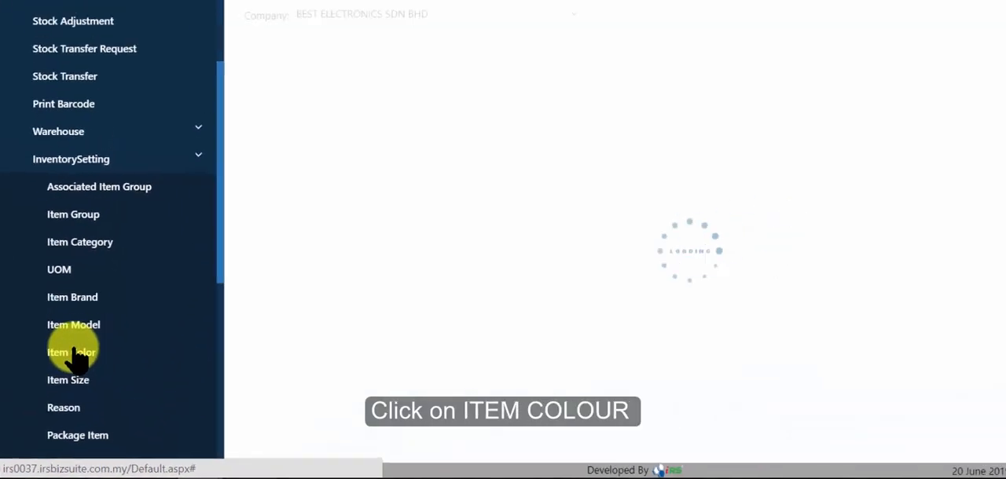
left_click(72, 352)
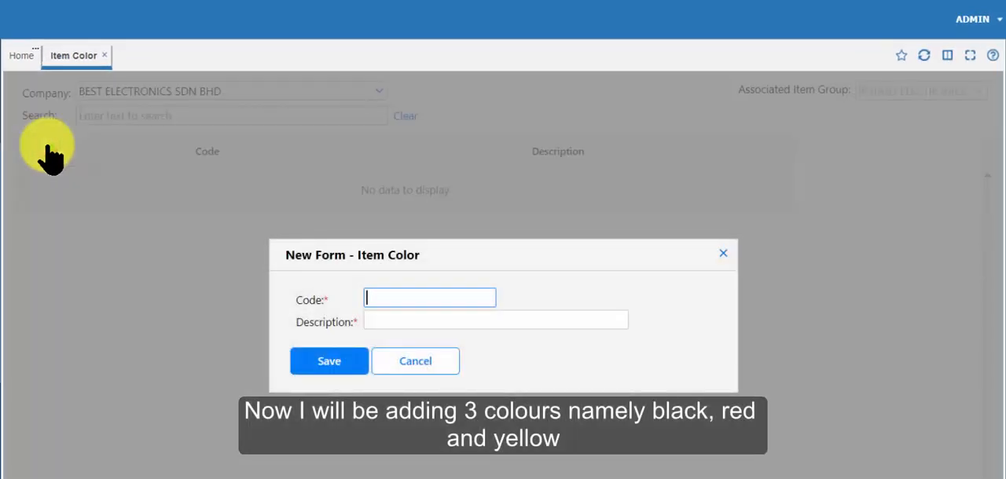
Add item colours BLK Black and RED RED, saving each
type("BLK")
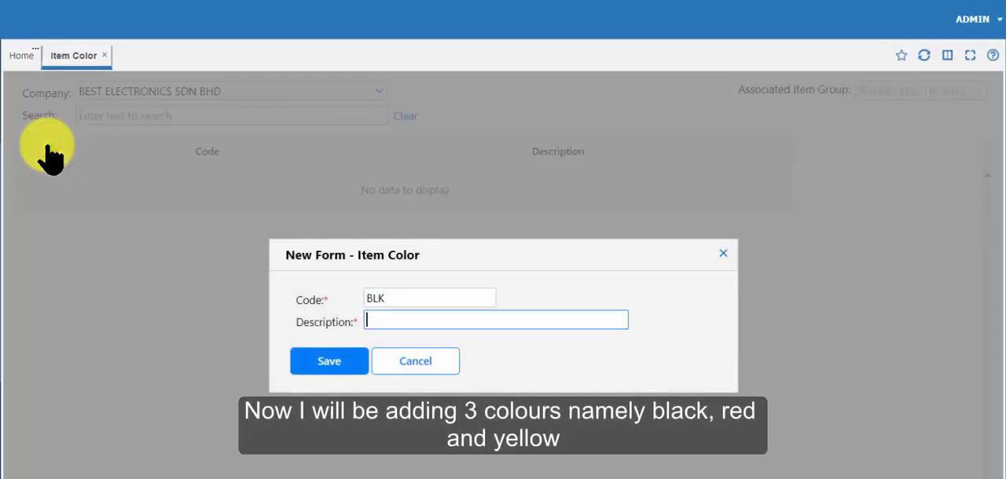
type("Black")
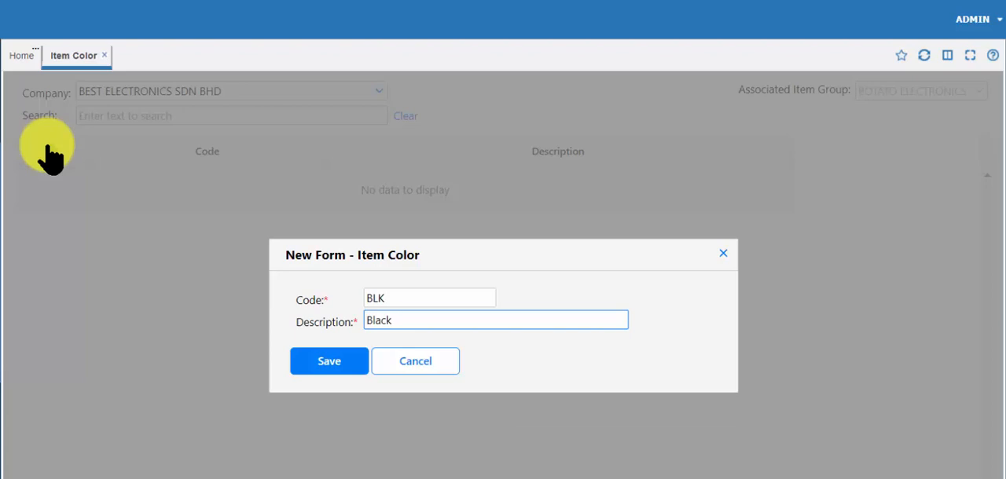
left_click(328, 361)
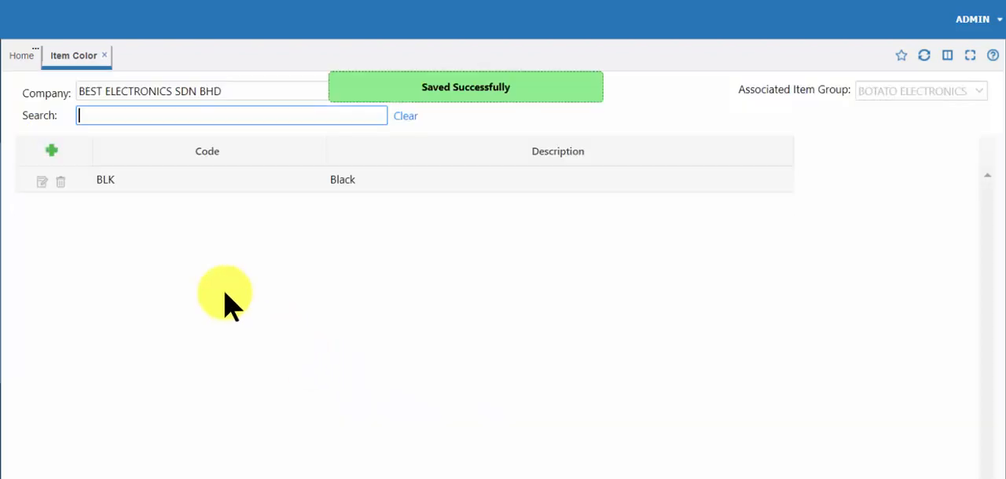
left_click(50, 151)
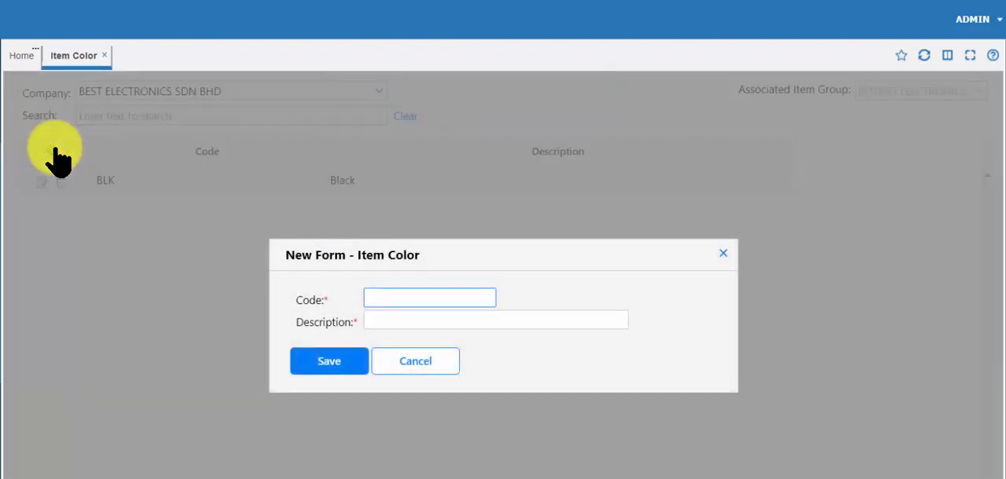
type("RED")
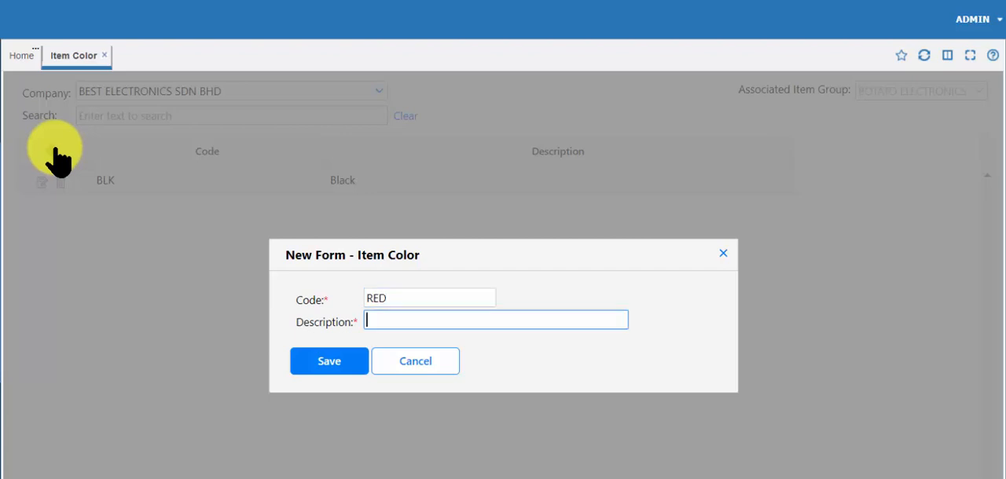
type("RED")
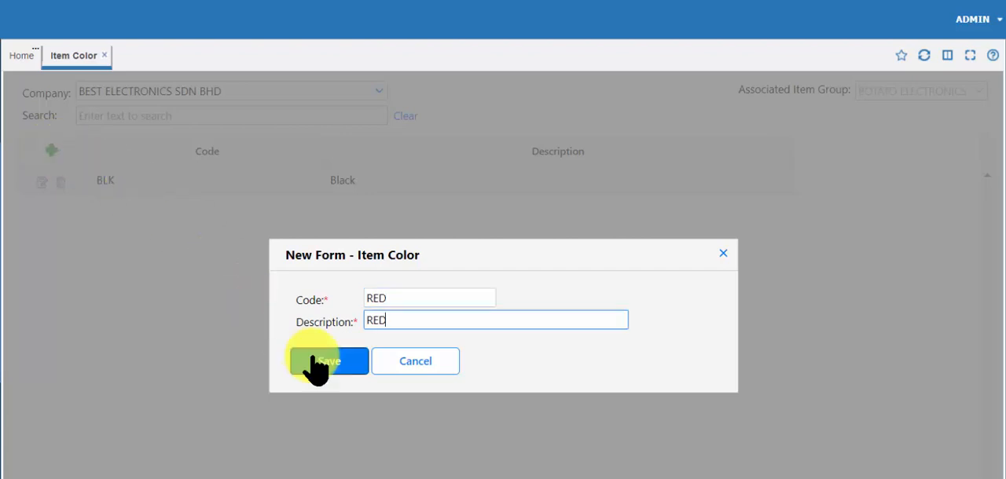
left_click(327, 362)
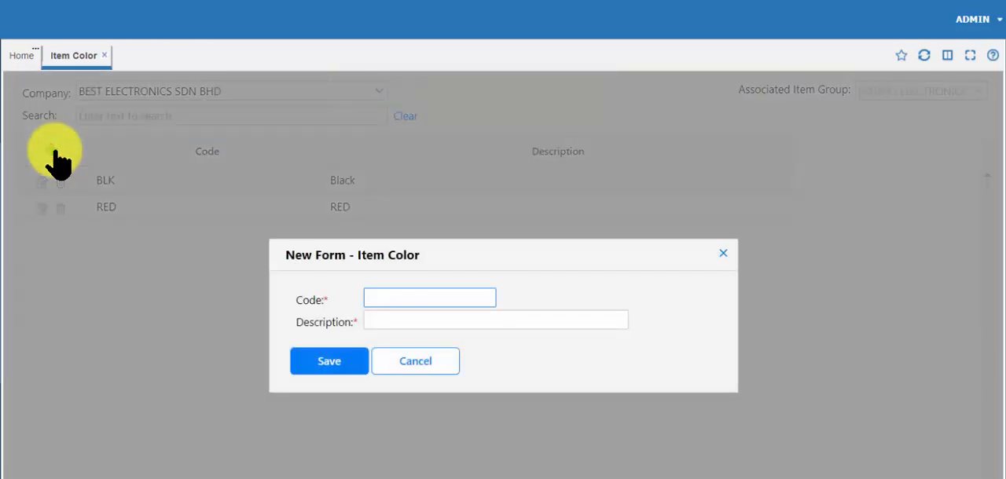
Add item colour YLW Yellow and save it
type("YLW")
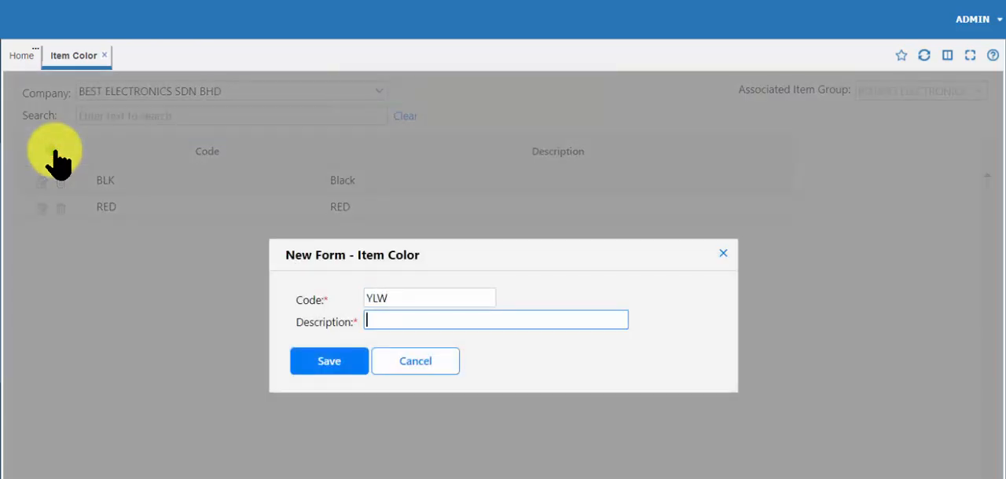
type("Tello")
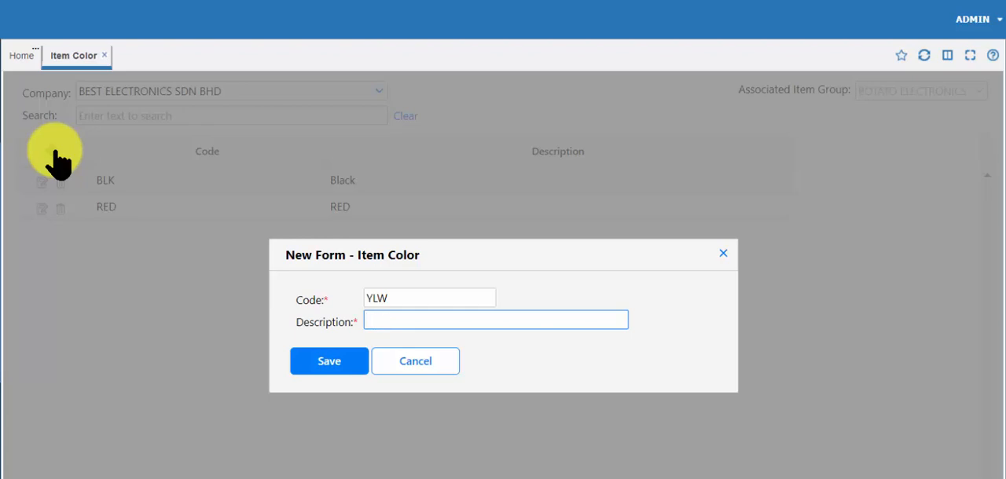
type("Yellow")
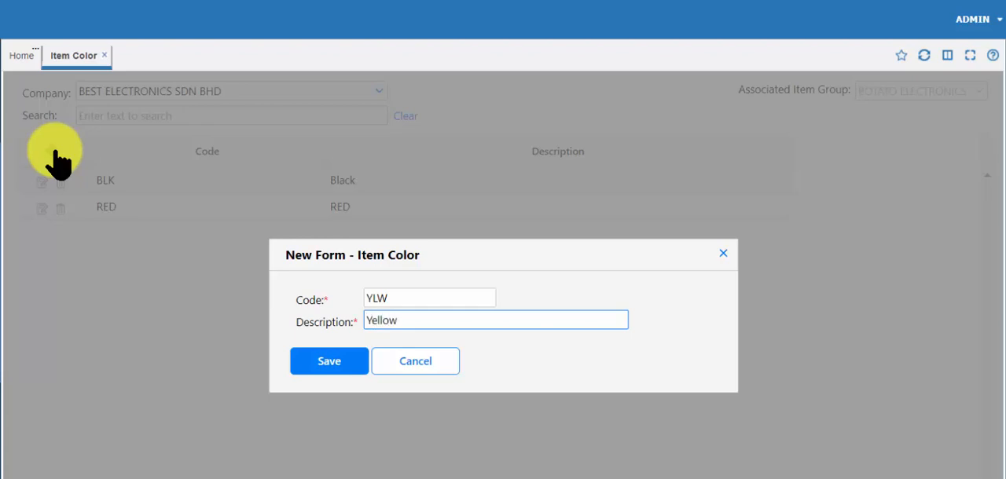
left_click(329, 362)
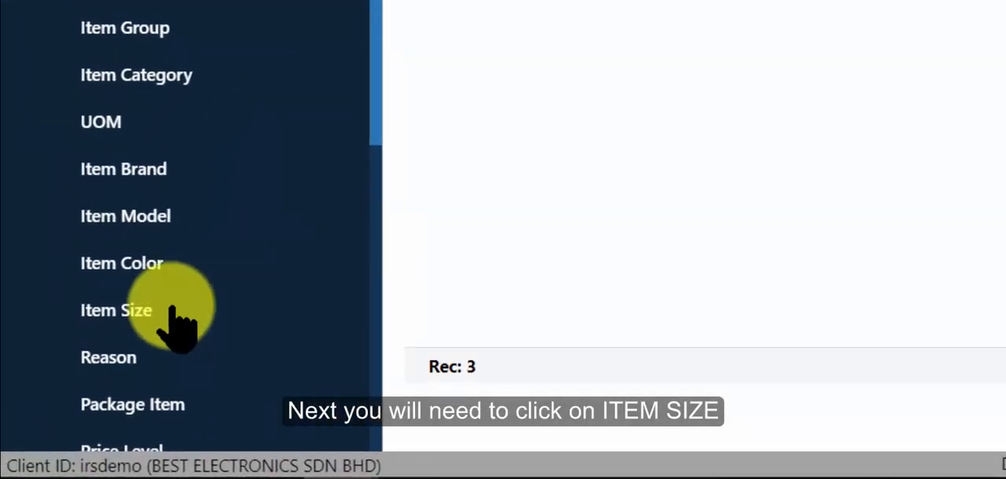
In Item Size setup, add size S described 'S size' and save it
left_click(116, 310)
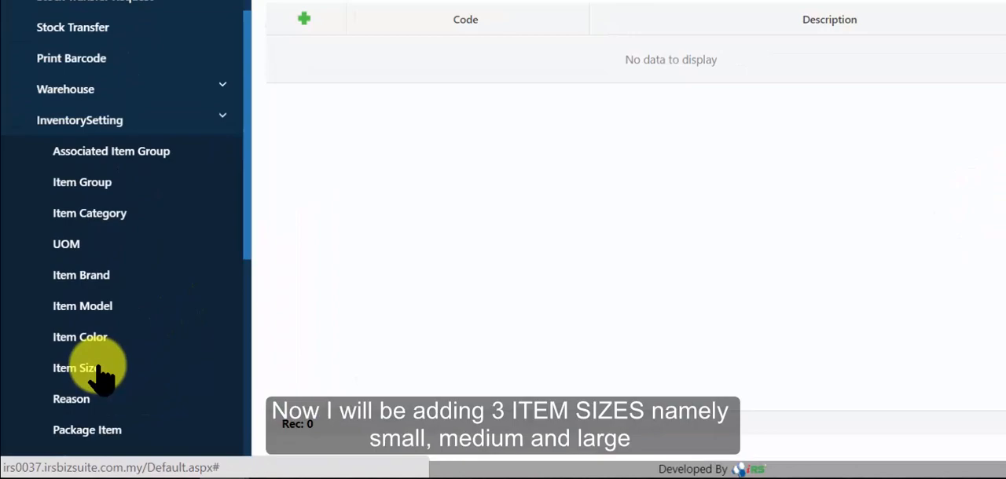
left_click(76, 368)
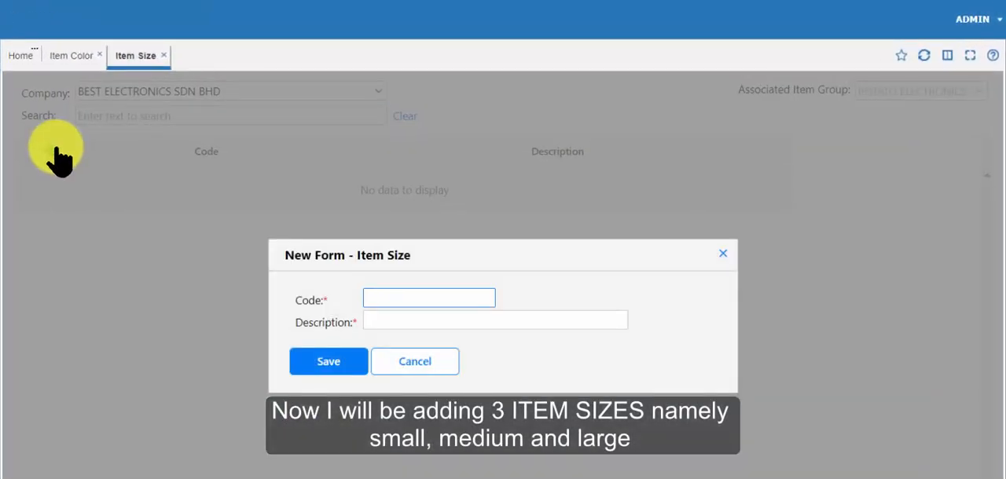
type("S")
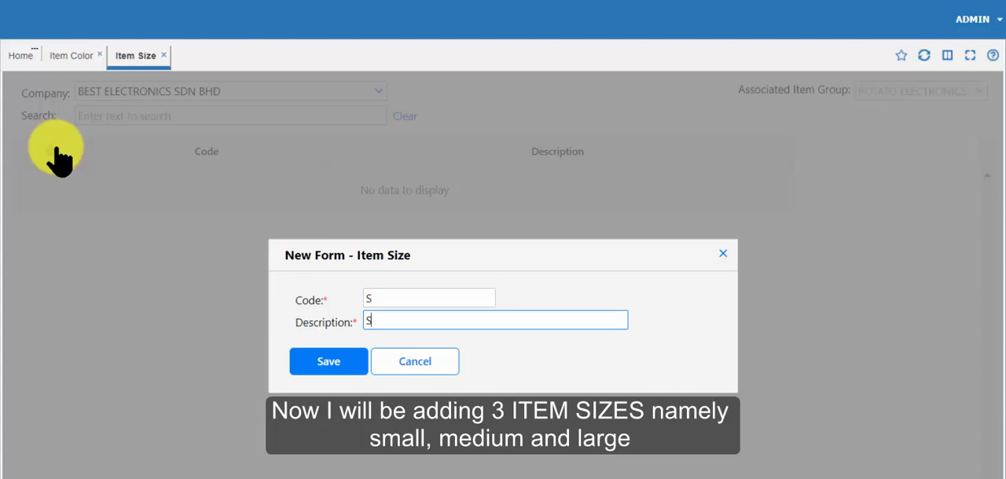
type("size")
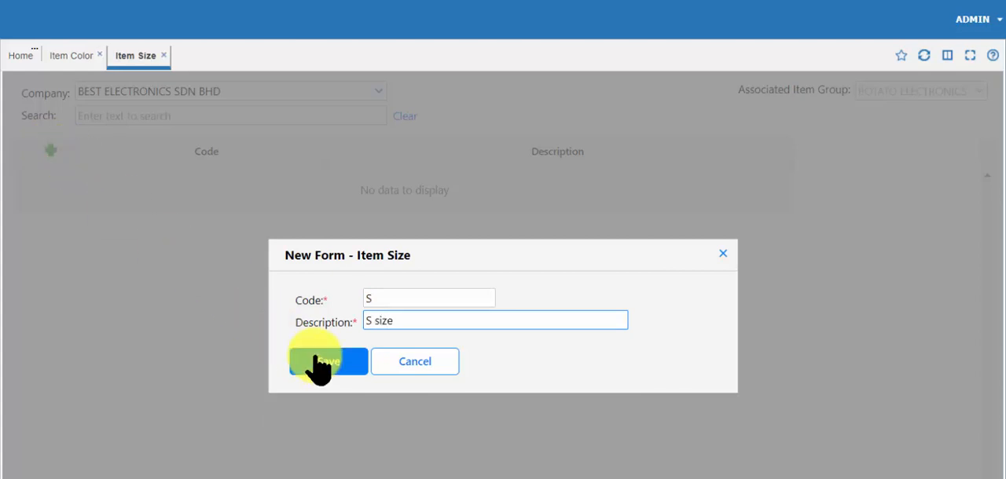
left_click(327, 362)
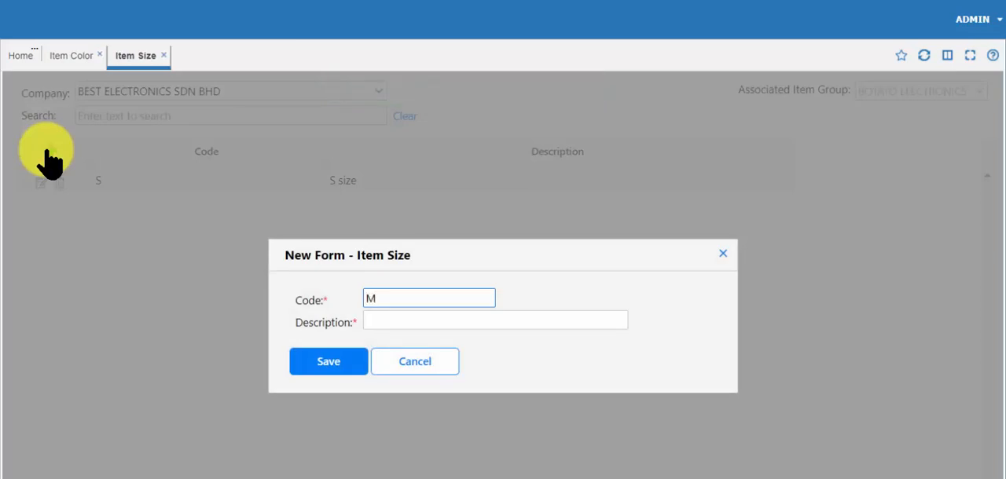
Add sizes M 'M Size' and L 'L size', saving each
type("M")
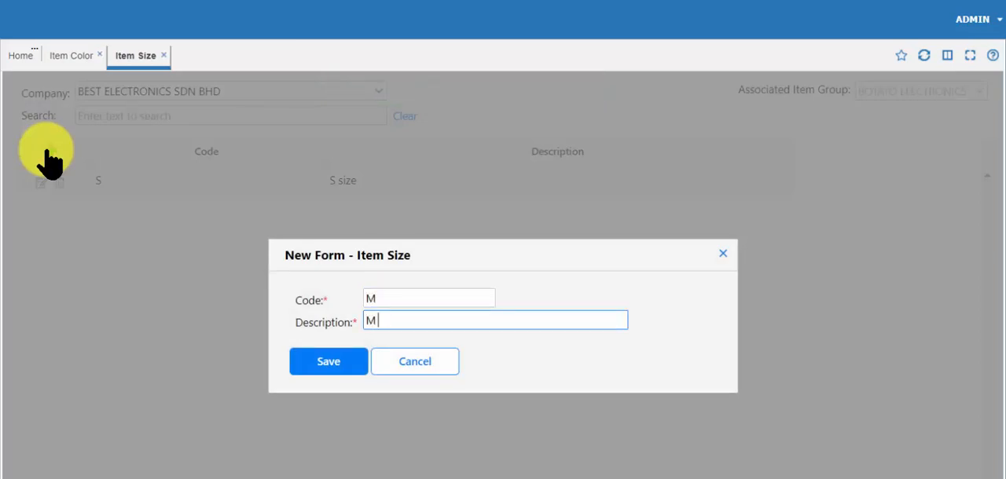
type("Size")
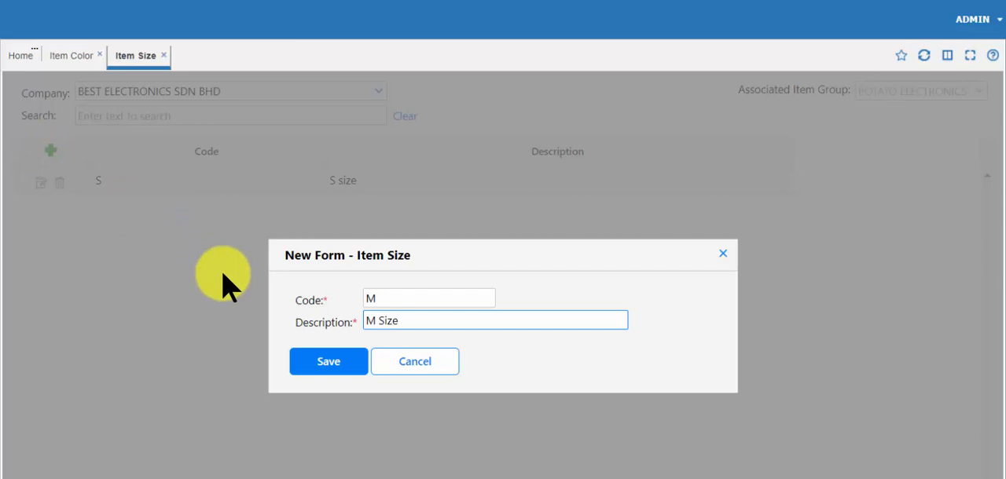
left_click(327, 361)
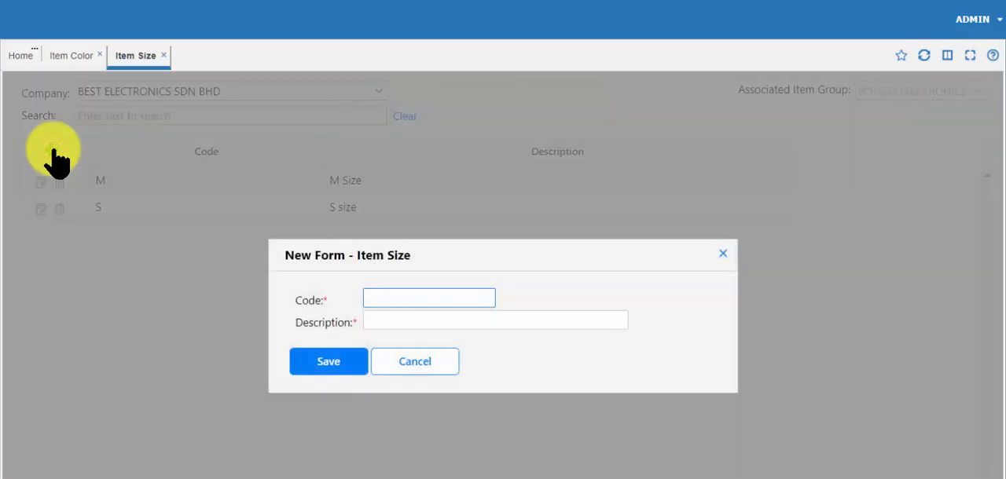
type("L")
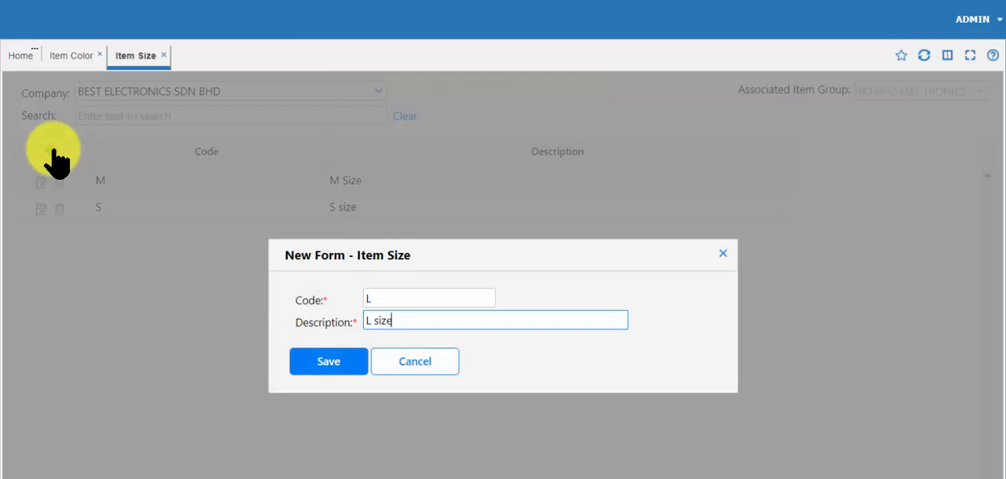
left_click(327, 362)
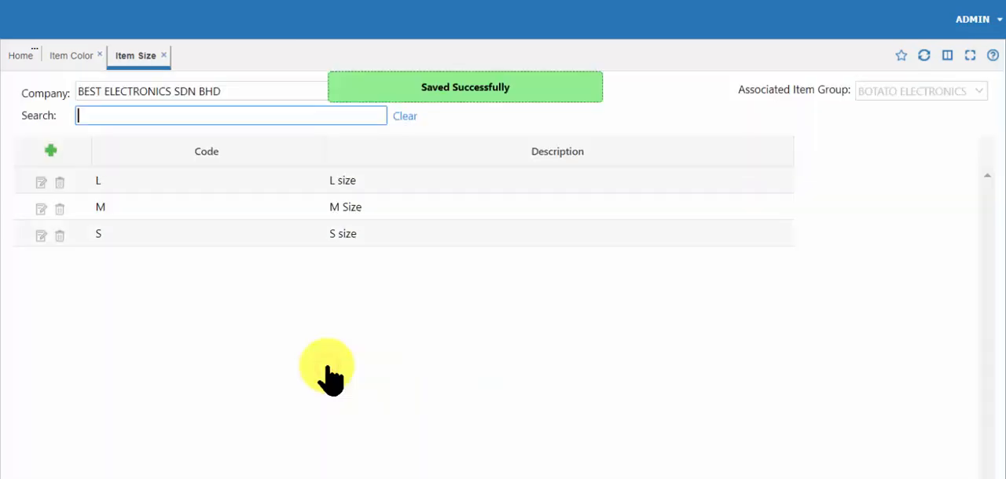
left_click(13, 16)
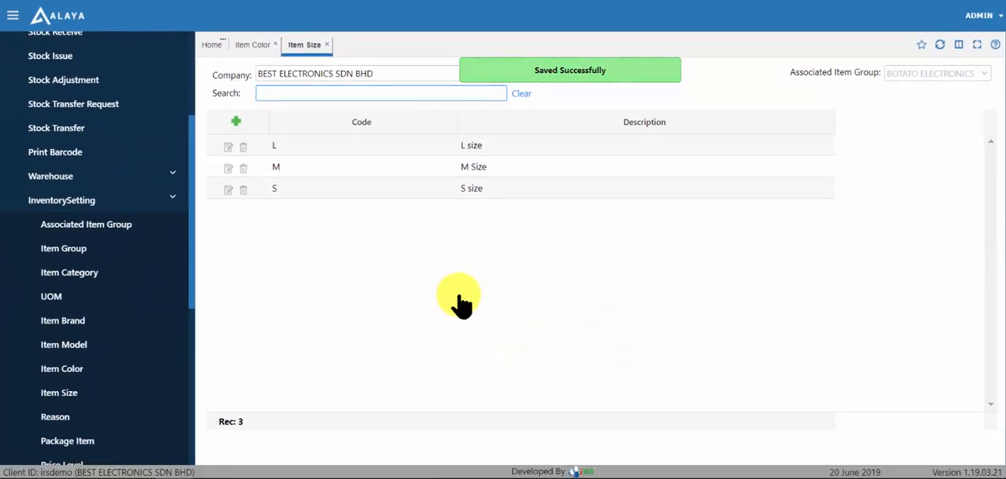
mouse_move(302, 253)
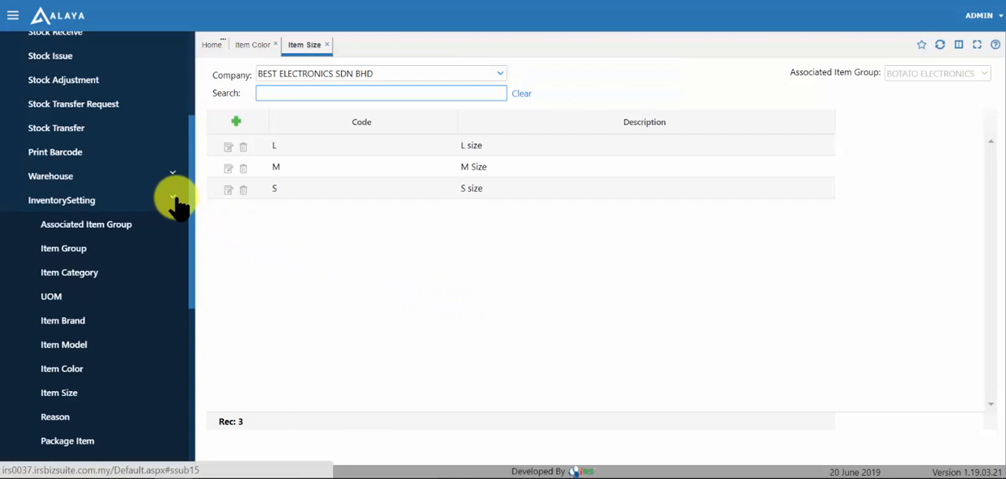
Start a new Matrix Template with code KW and description Kids Wear
scroll("down", 3)
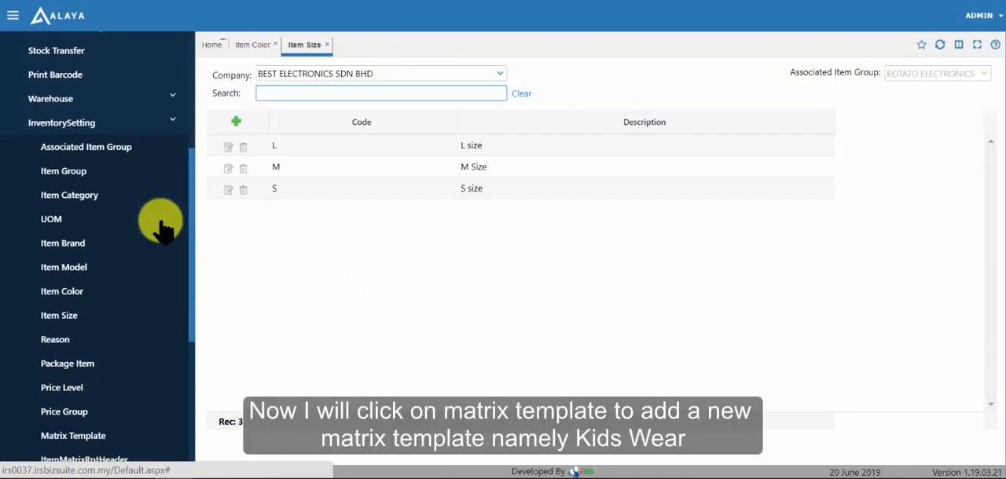
scroll("down", 3)
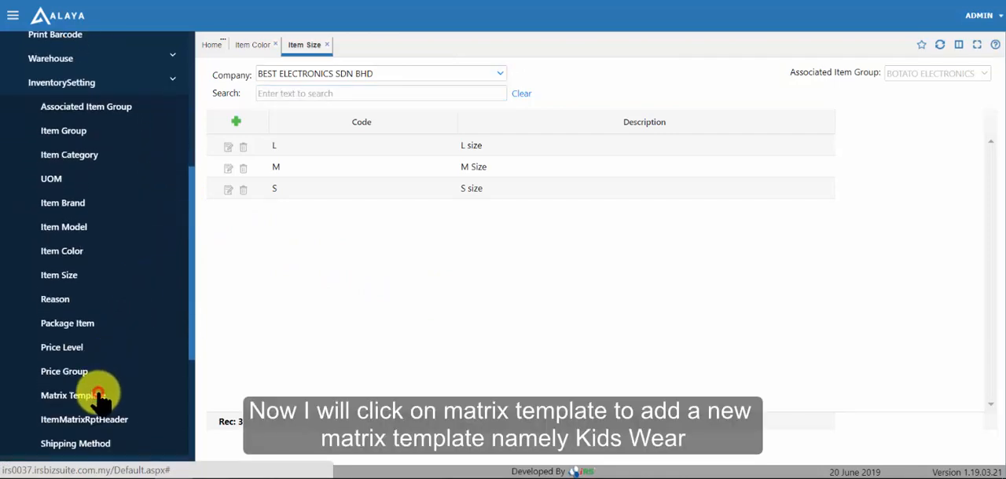
left_click(72, 396)
type("KW")
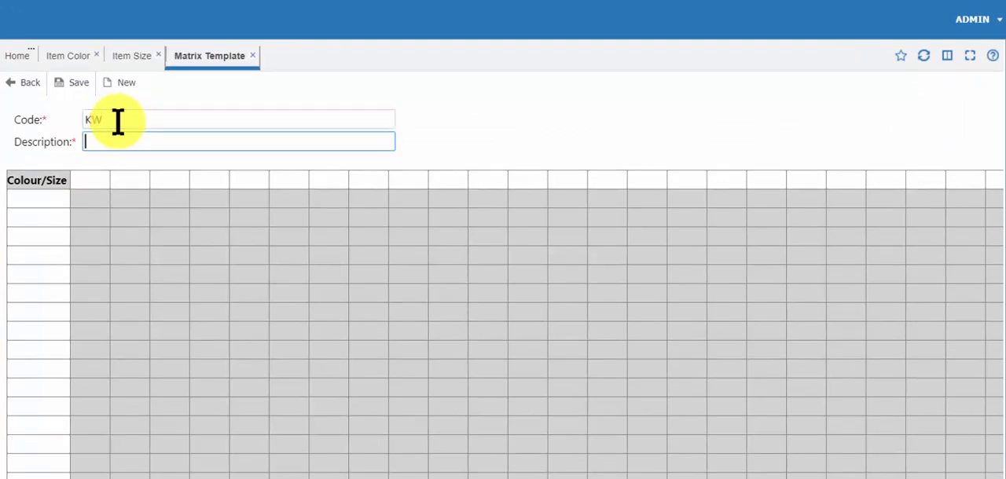
type("Kids Wear")
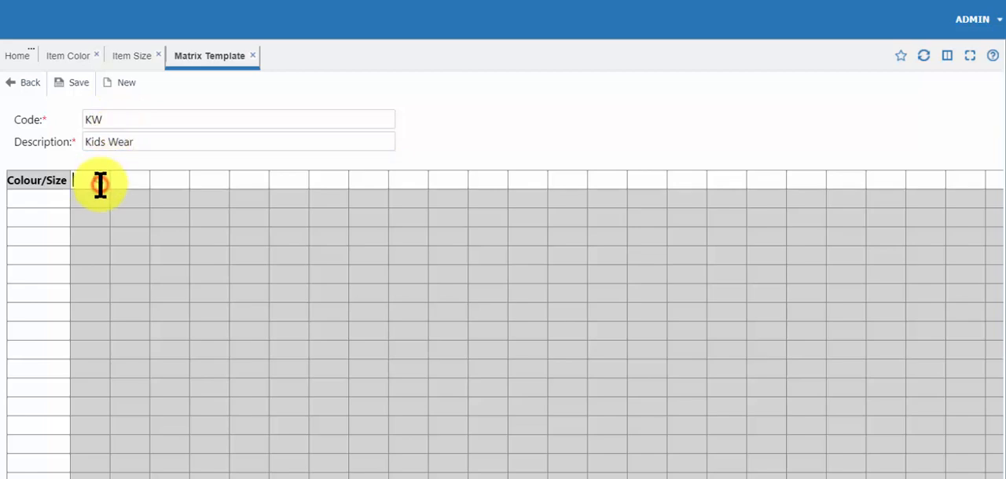
Fill the template's size header columns with S, M and L
left_click(97, 181)
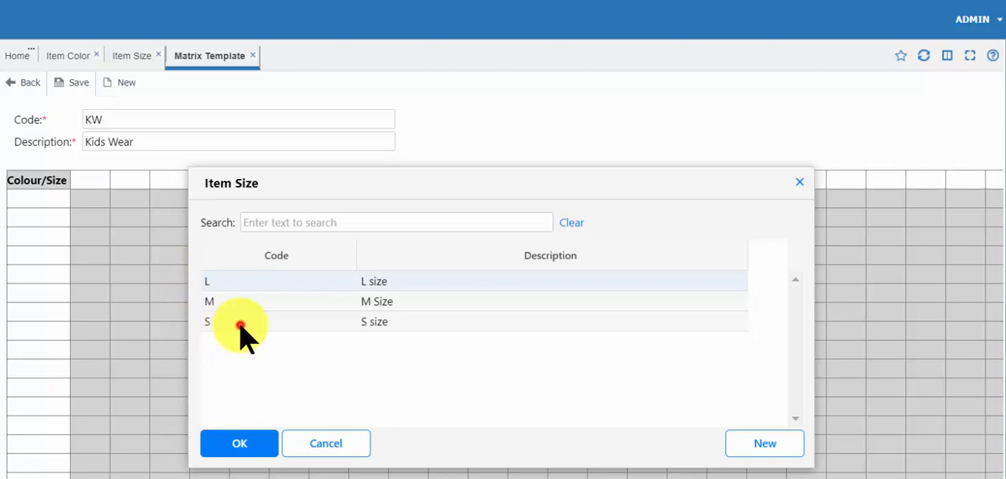
left_click(239, 444)
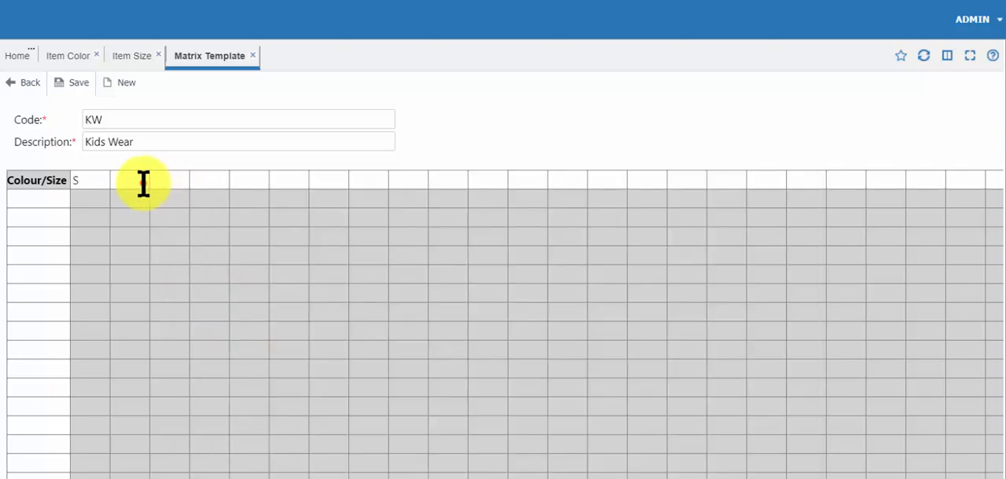
left_click(140, 180)
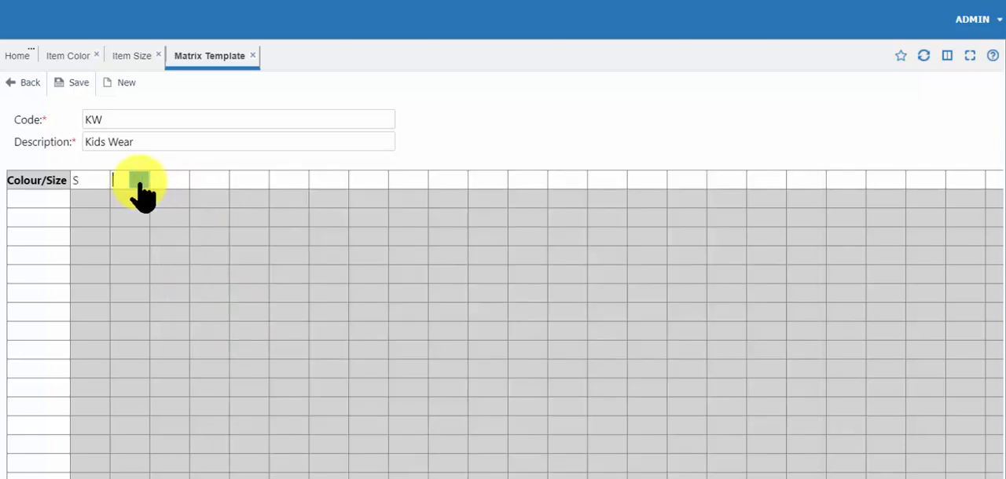
type("M")
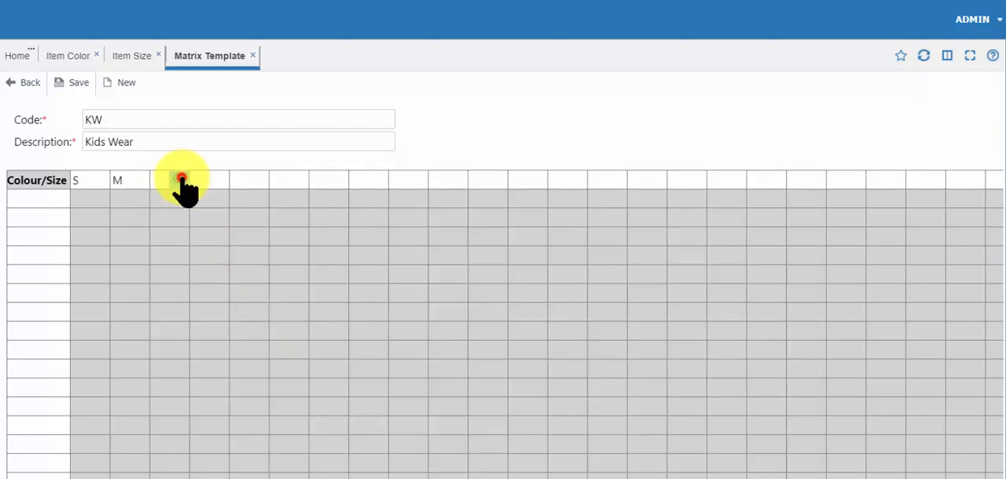
left_click(180, 180)
type("L")
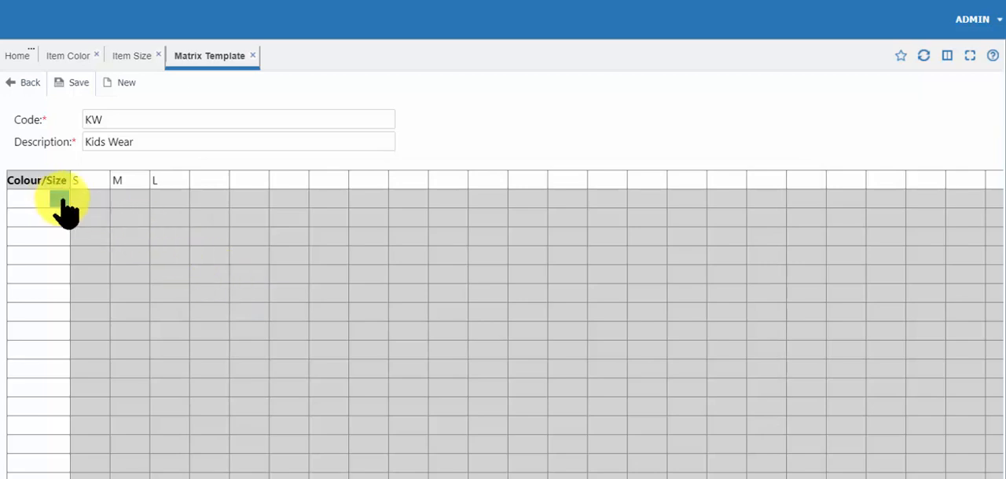
Fill the template's colour rows with BLK, RED and YLW and save the template
left_click(59, 198)
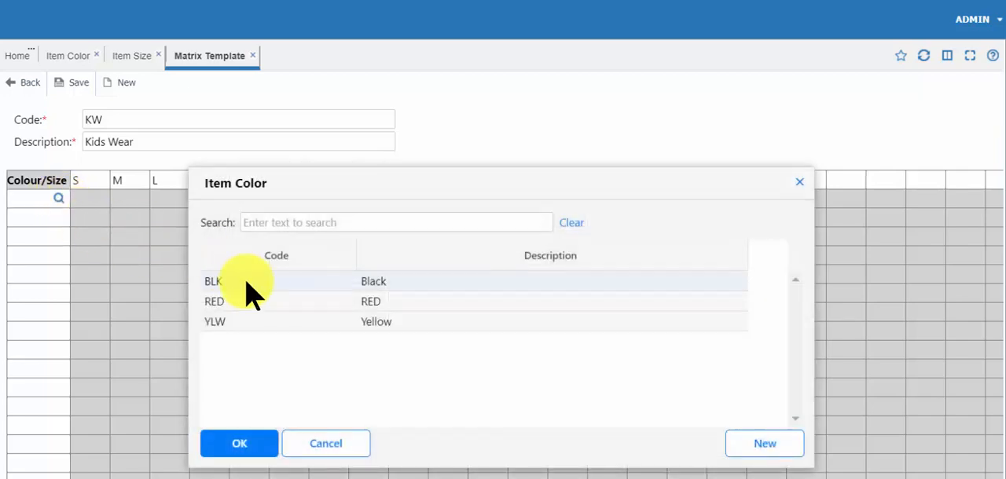
left_click(239, 443)
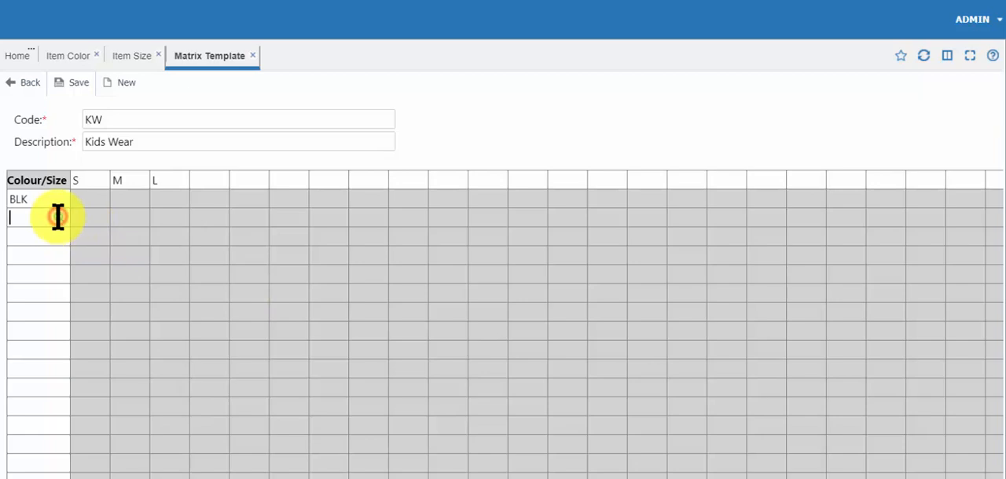
left_click(31, 217)
type("RED")
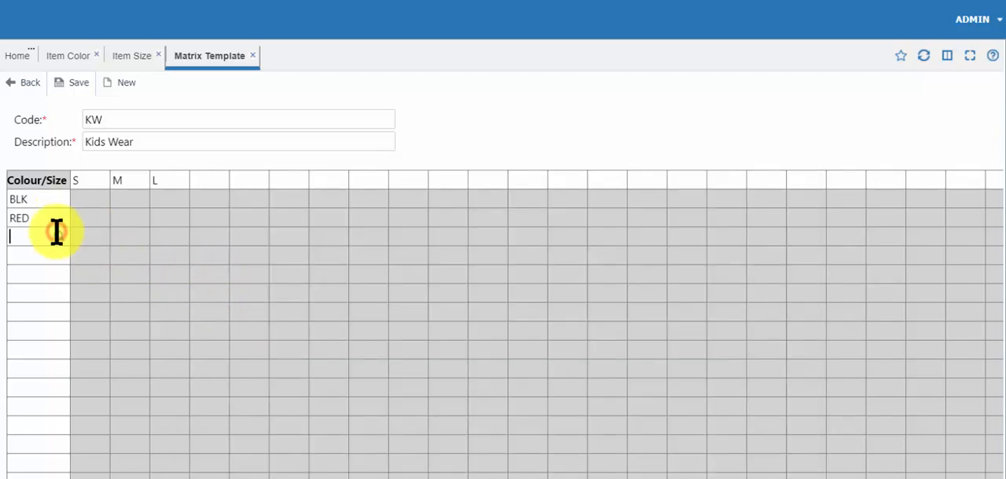
left_click(36, 236)
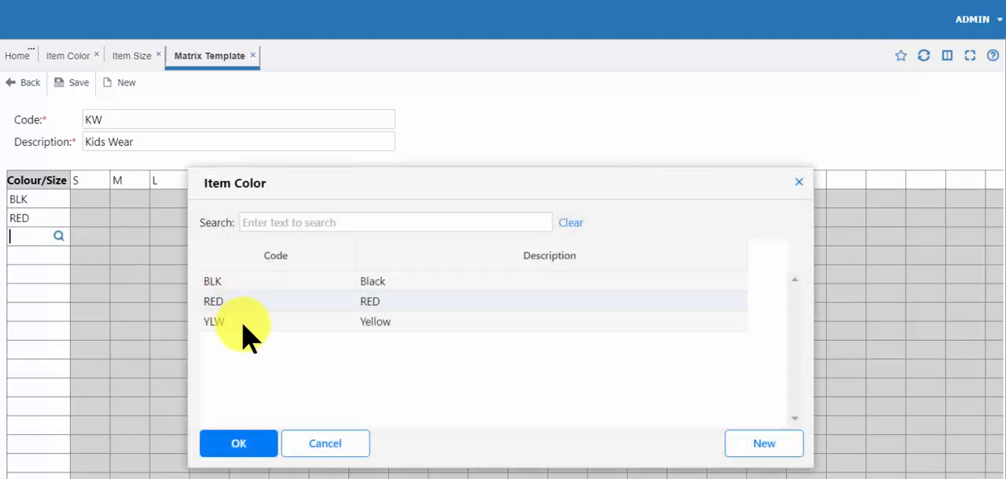
left_click(239, 443)
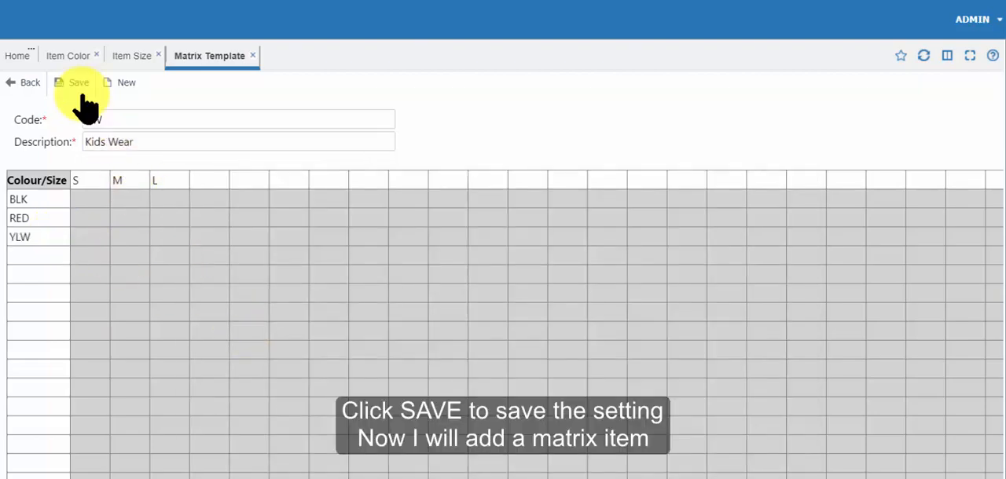
left_click(79, 82)
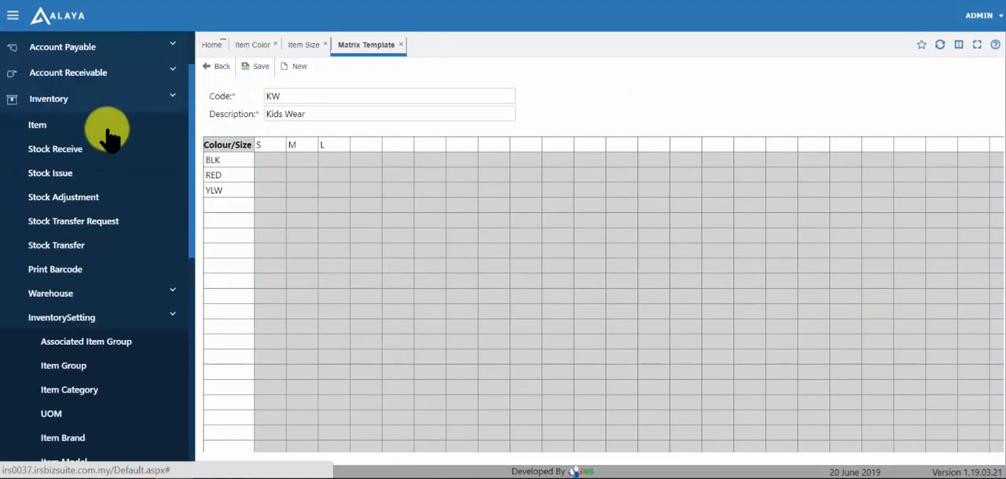
Create a new item described Kids Wear with item type Matrix Item
left_click(38, 125)
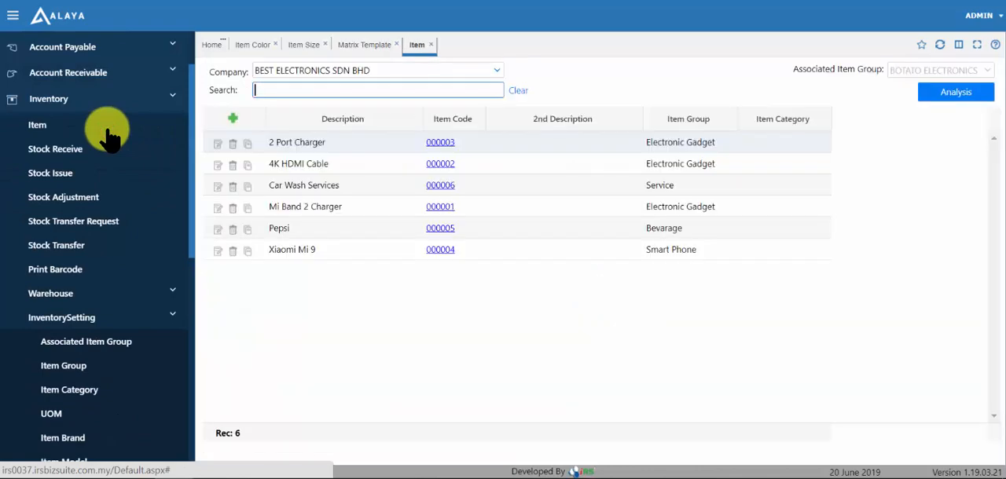
left_click(13, 16)
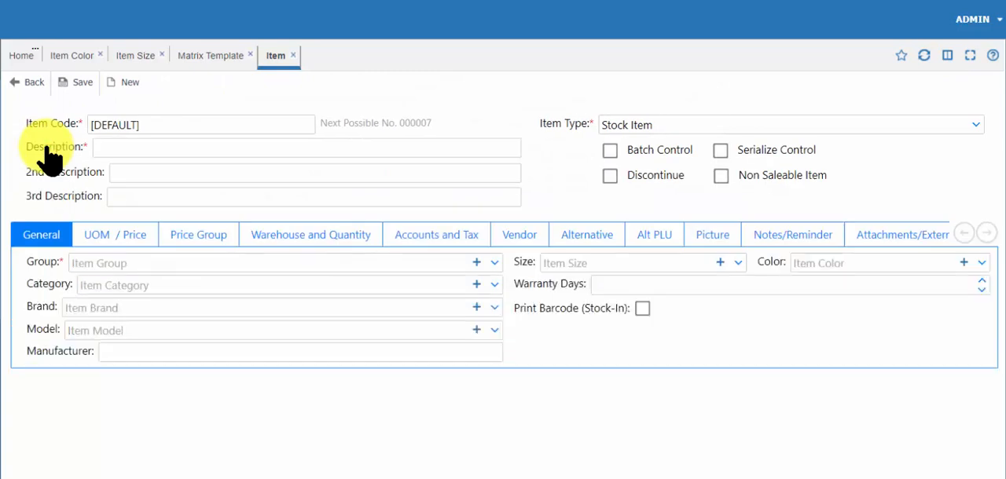
type("Kids")
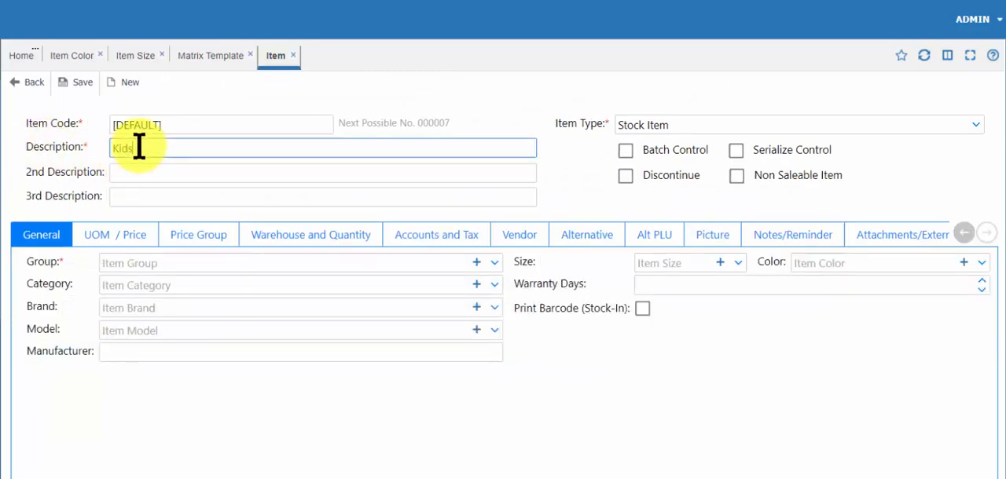
type("Wear")
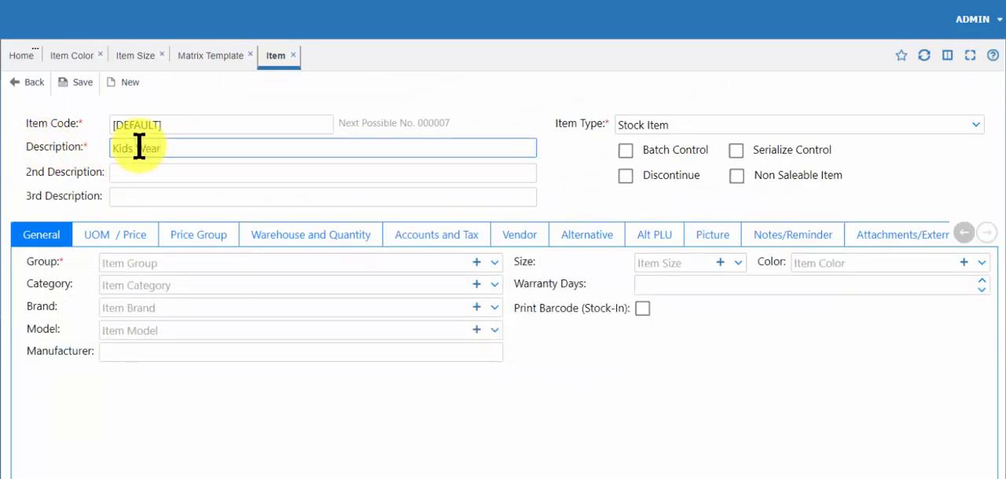
type("Wear")
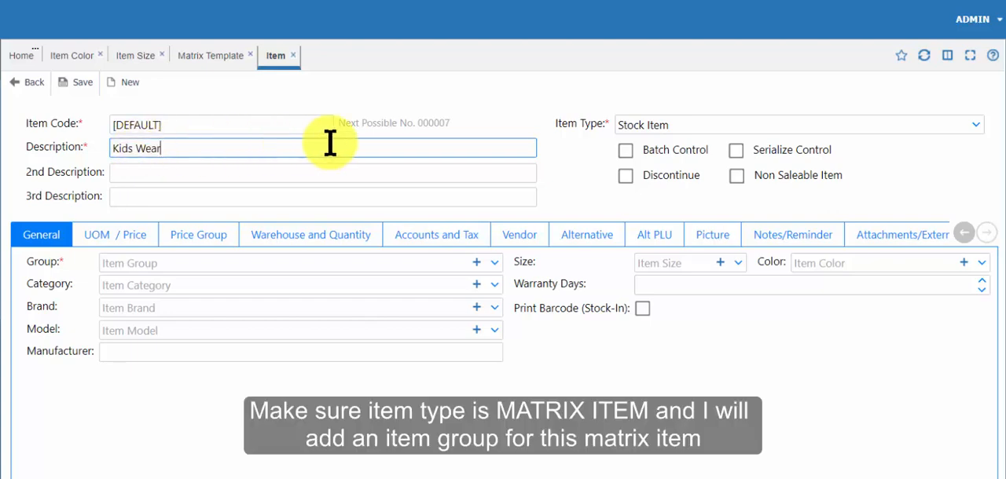
left_click(975, 125)
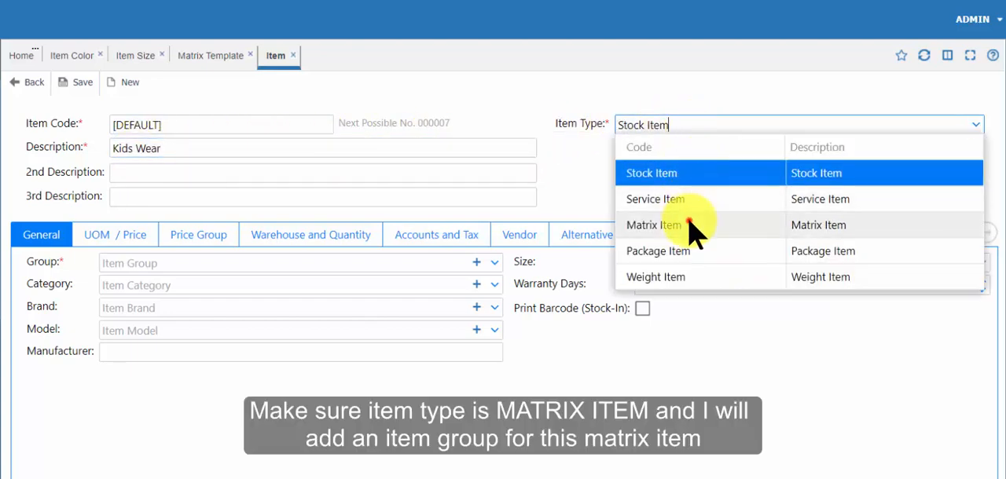
left_click(654, 224)
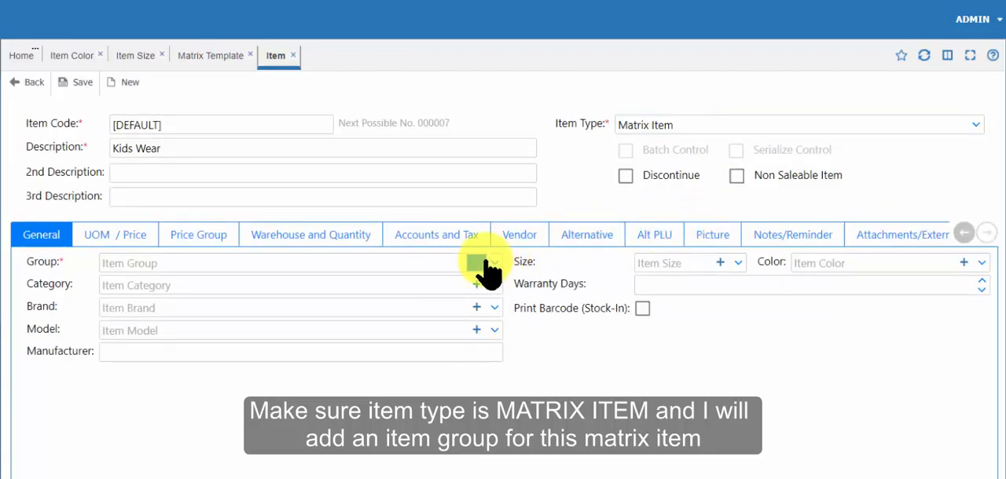
Create and save a Shirts item group, returning to the Kids Wear item form
left_click(494, 262)
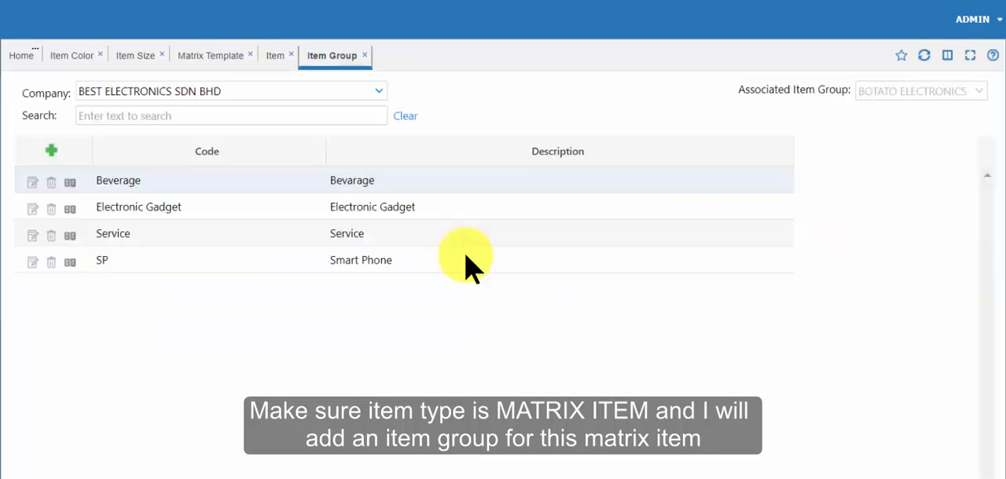
left_click(50, 151)
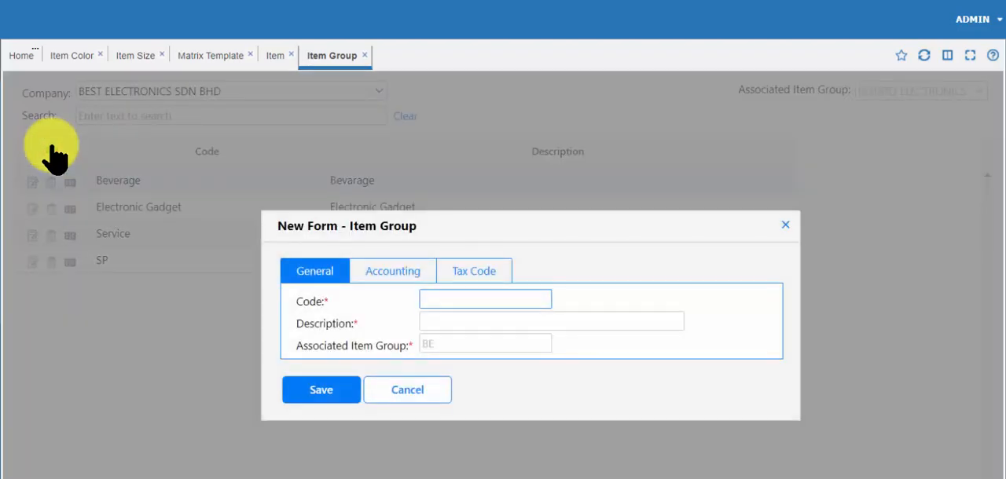
type("Shirts")
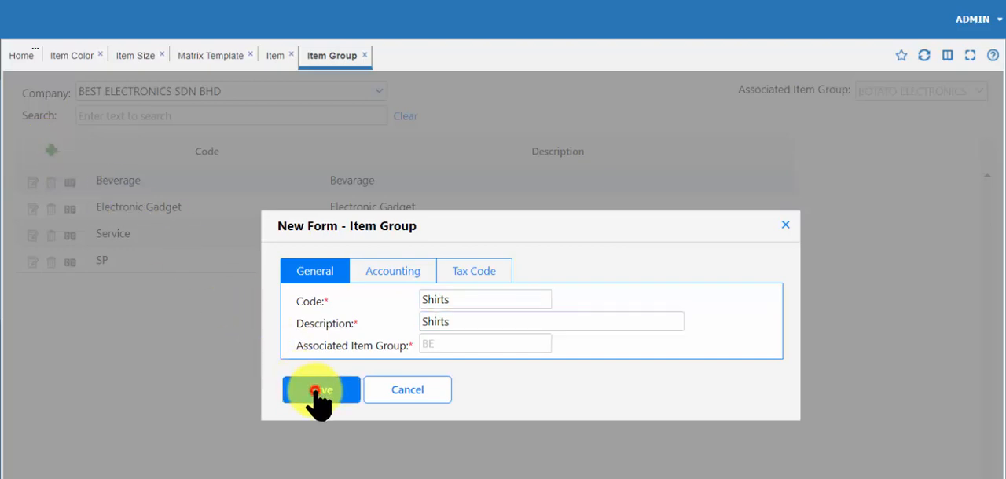
left_click(321, 390)
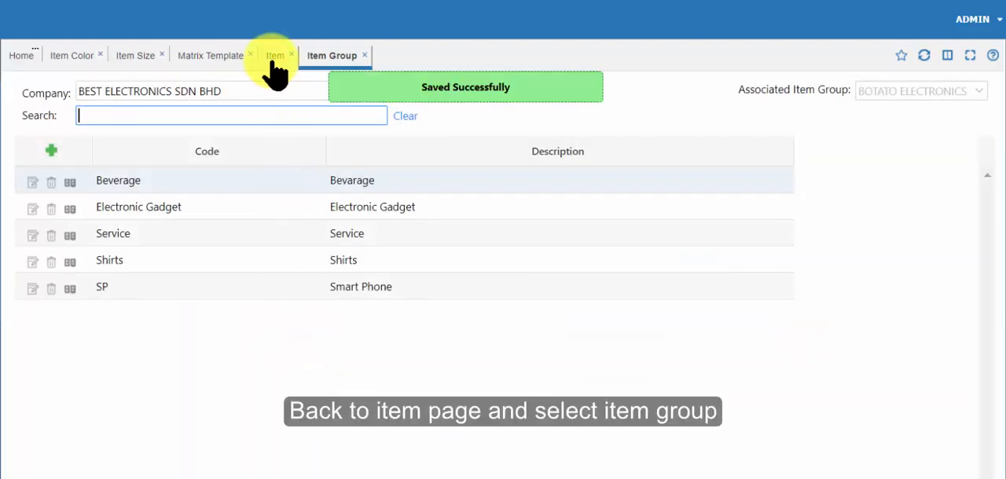
left_click(275, 55)
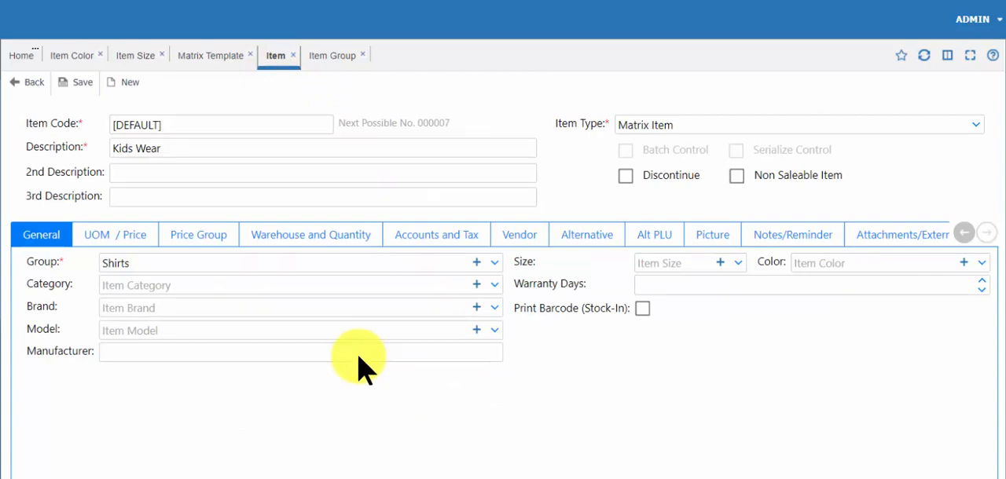
In UOM / Price, set the UNIT row's walk-in and other price levels to 30
left_click(115, 234)
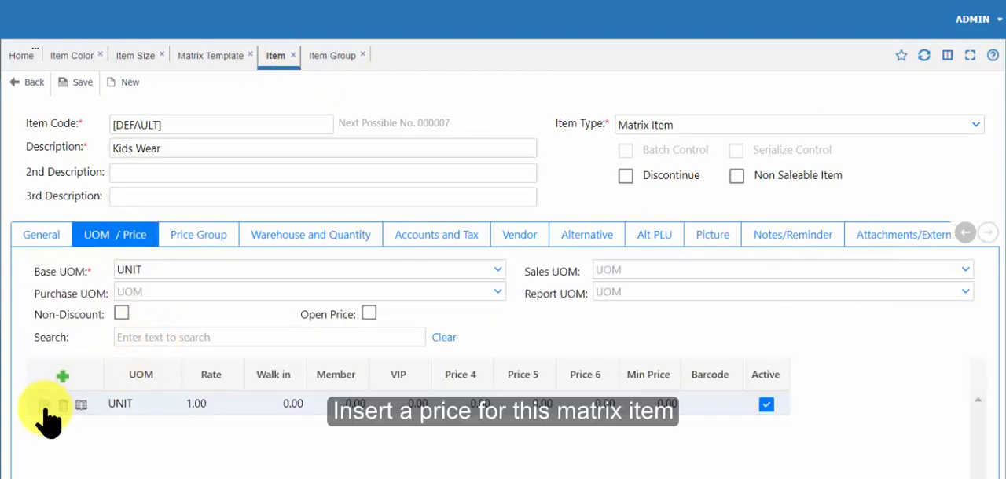
left_click(63, 404)
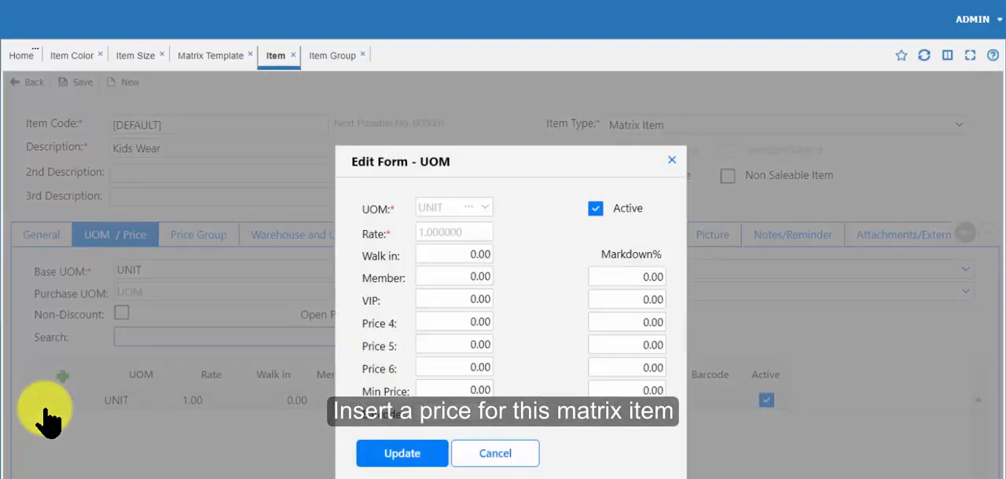
left_click(453, 255)
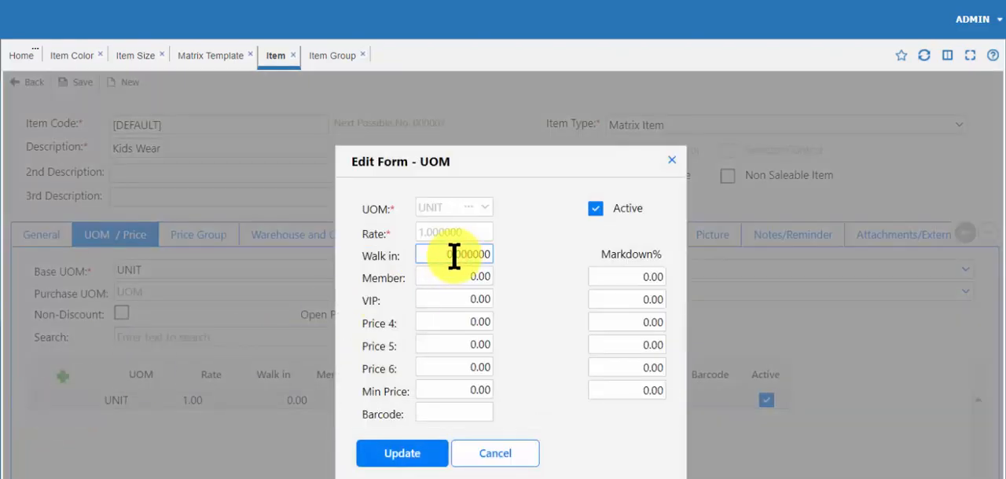
type("30")
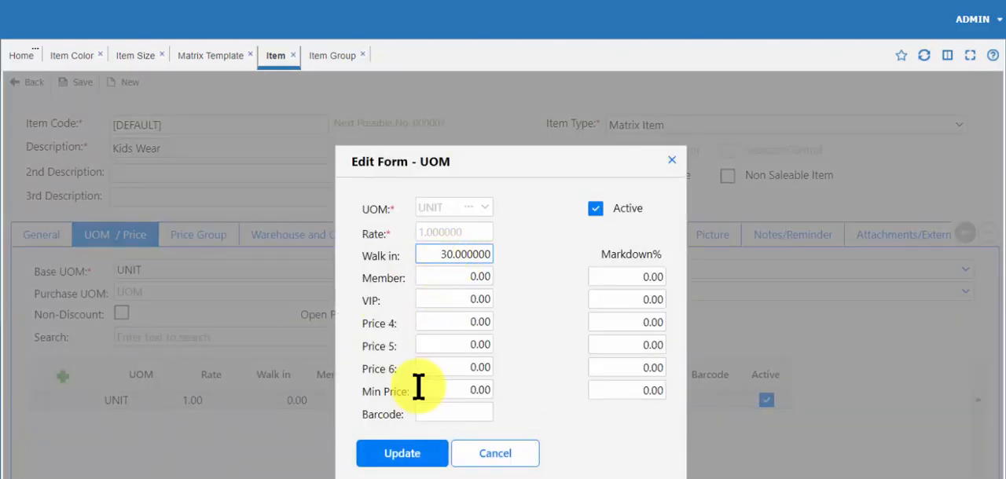
left_click(403, 453)
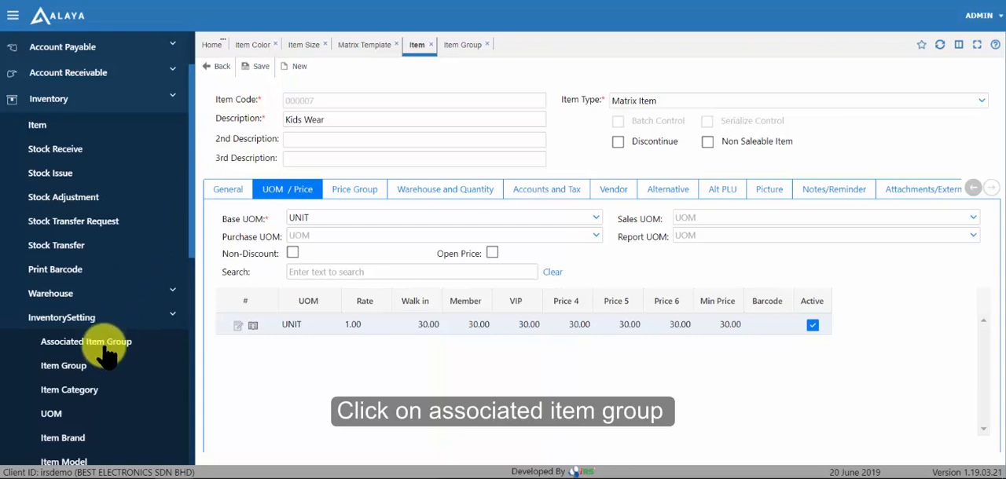
Review BBWS Holding's Generate Matrix Sub Item No setting, then cancel without changes
left_click(86, 342)
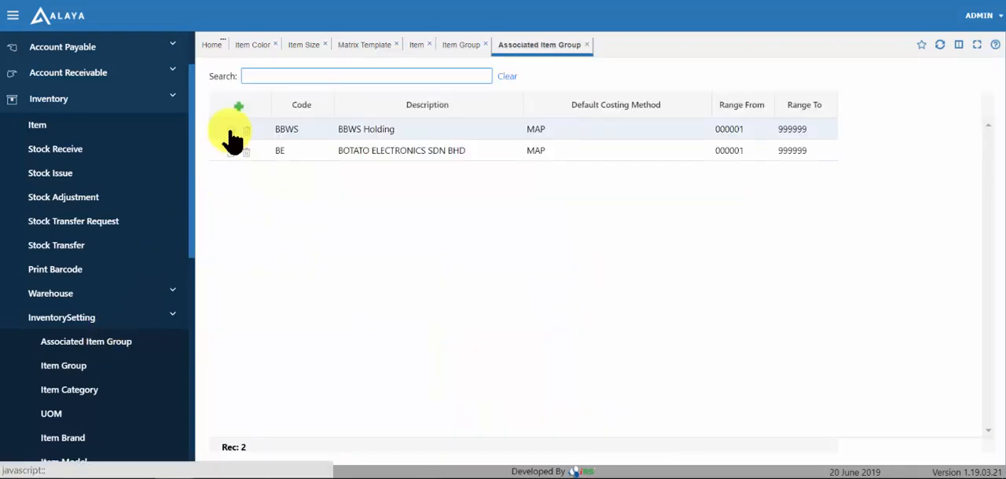
left_click(233, 135)
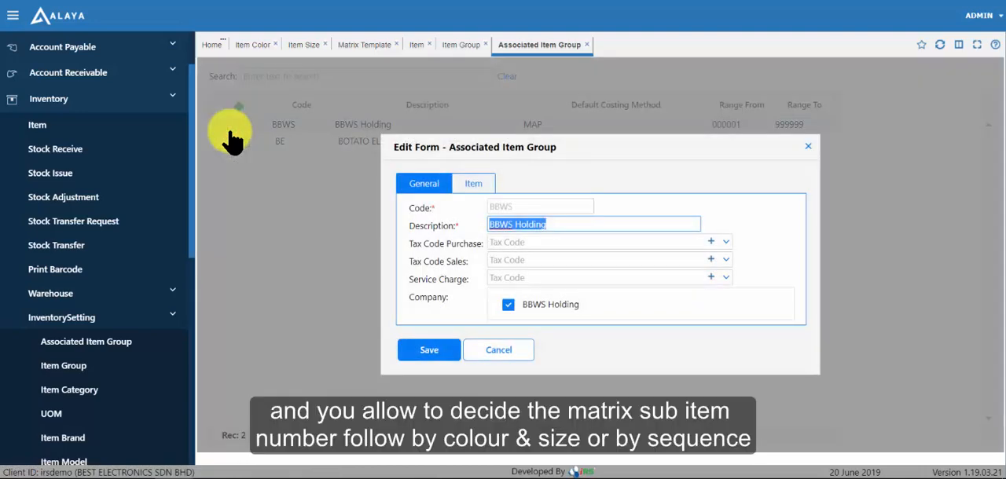
left_click(473, 184)
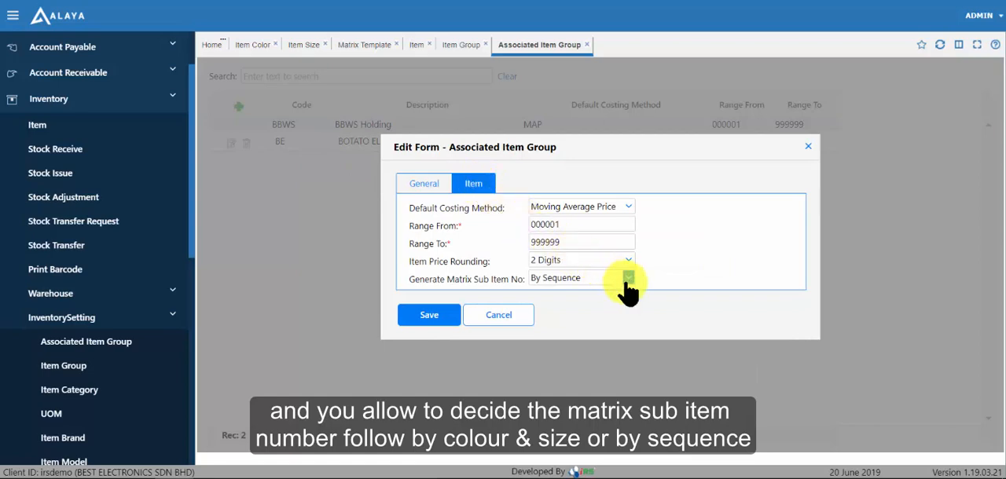
left_click(626, 279)
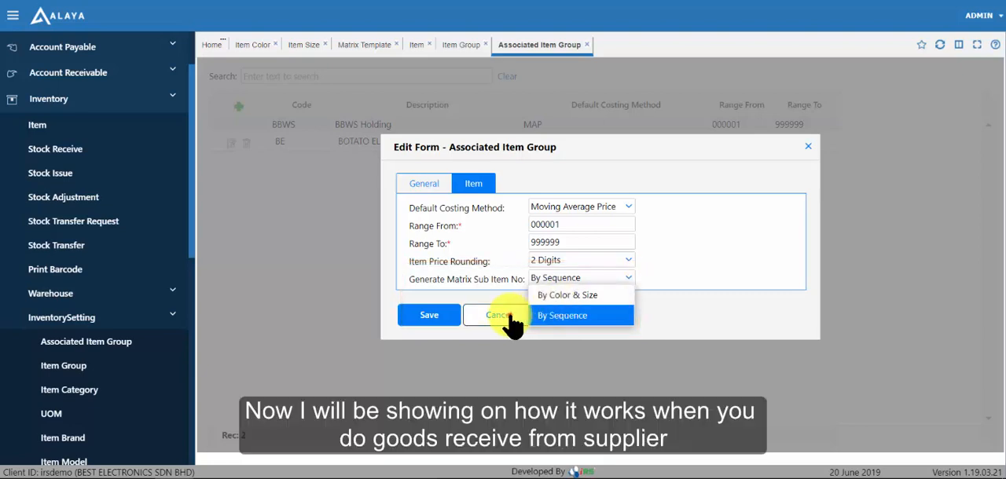
left_click(497, 315)
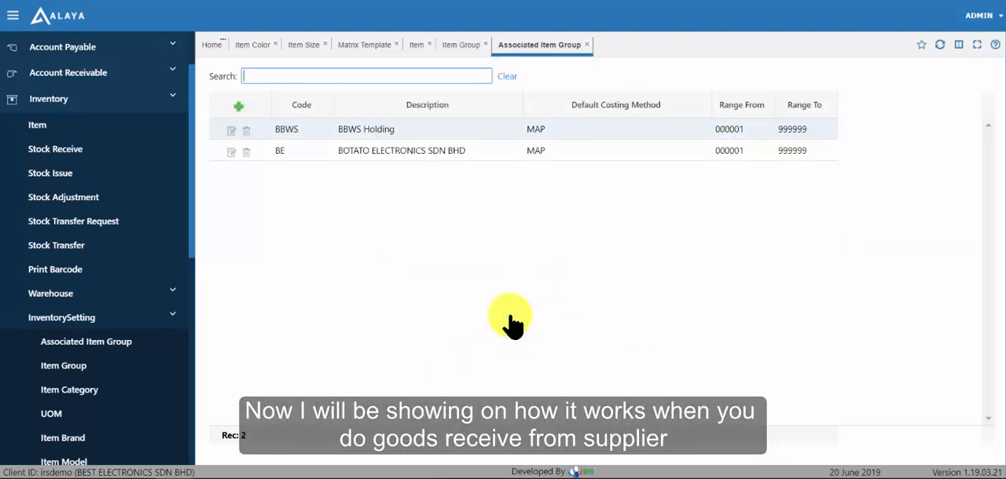
mouse_move(201, 118)
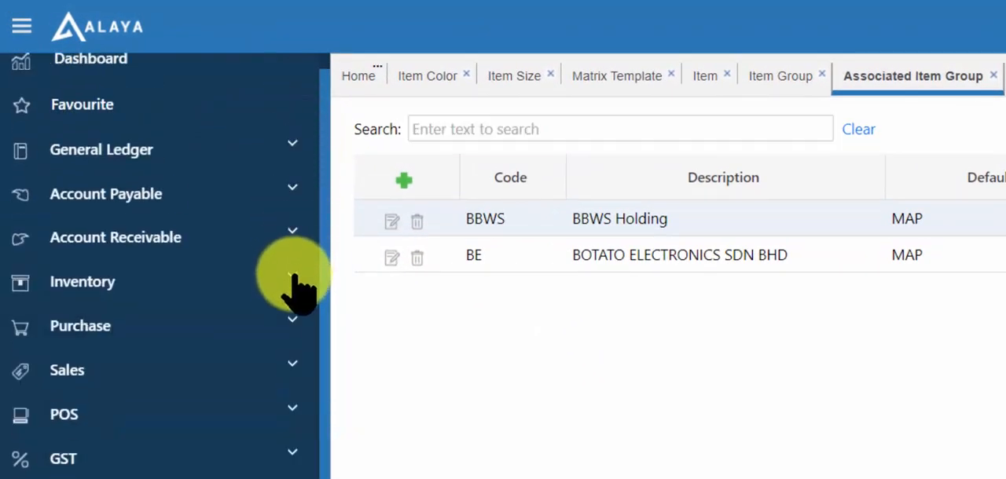
Begin a new goods receive with vendor Multi Resources Sdn Bhd chosen via supplier search
left_click(79, 325)
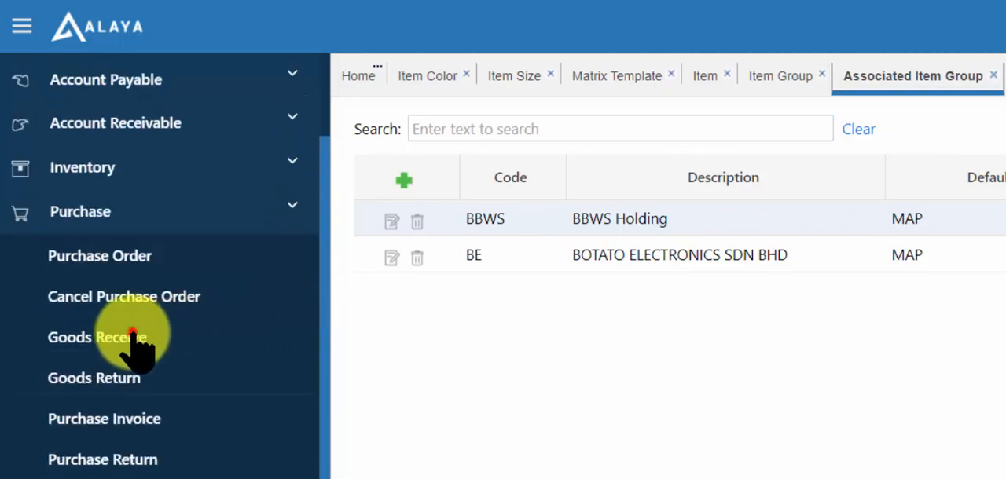
left_click(98, 336)
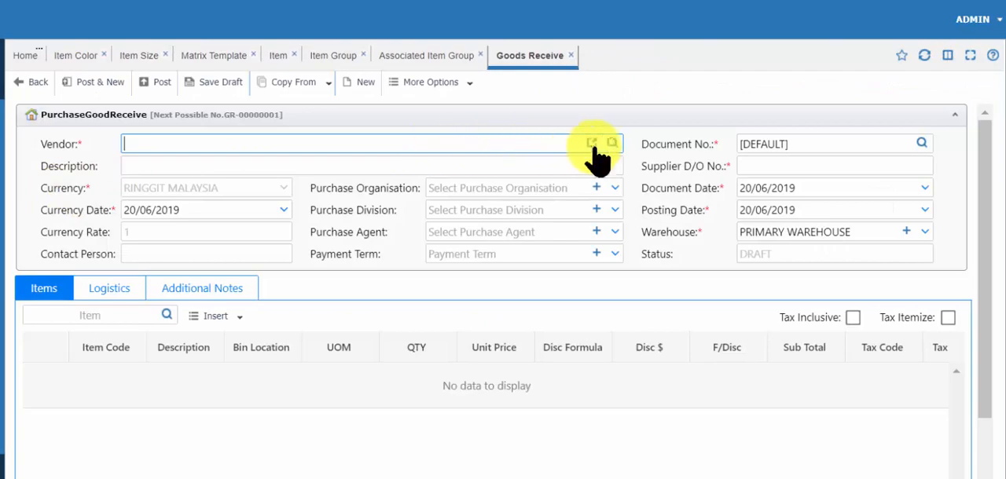
left_click(613, 143)
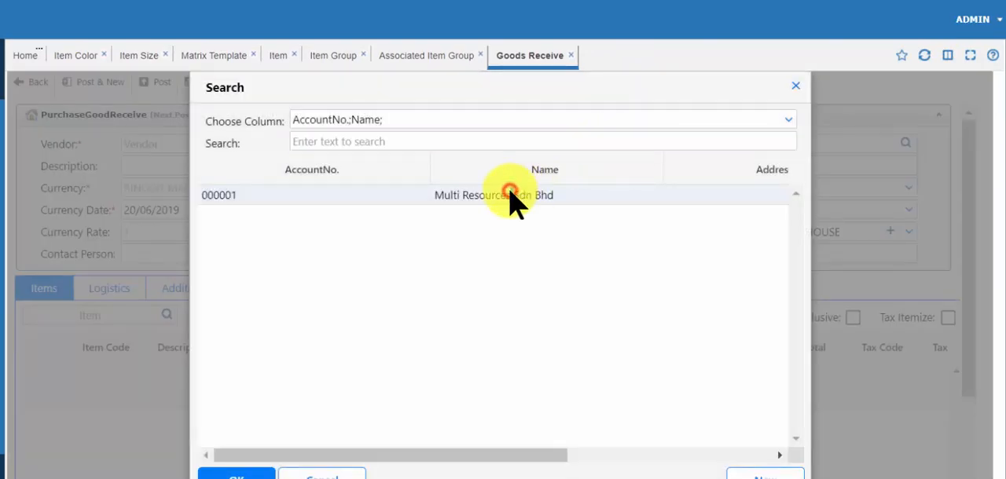
double_click(493, 195)
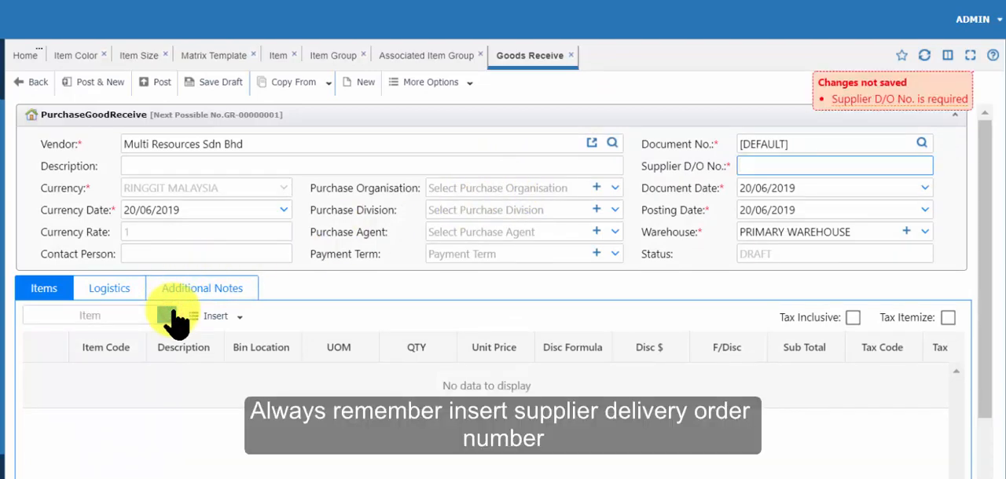
Enter supplier D/O number DO 12345 and add an item line for Kids Wear
left_click(833, 165)
type("DO 12345")
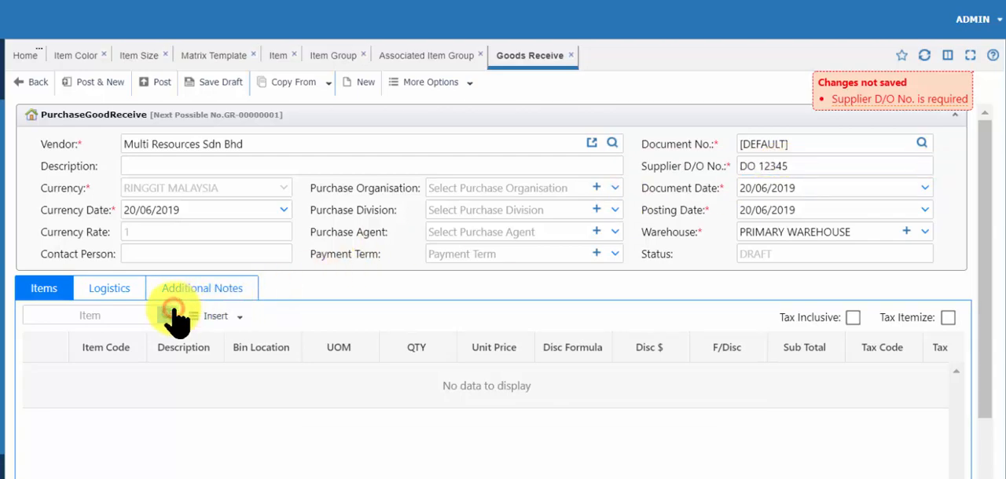
left_click(167, 314)
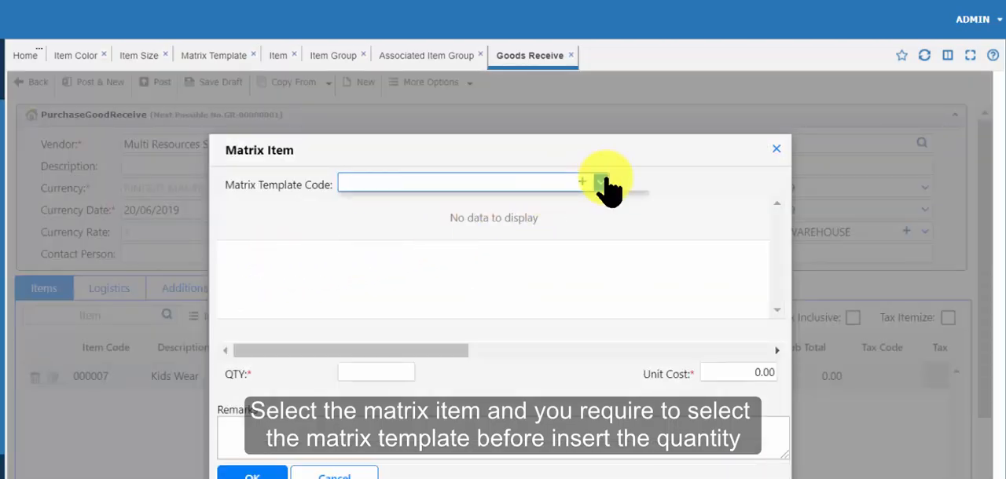
Enter 12 Kids Wear pieces in Black, Red and Yellow across S/M/L at unit cost 30
left_click(581, 182)
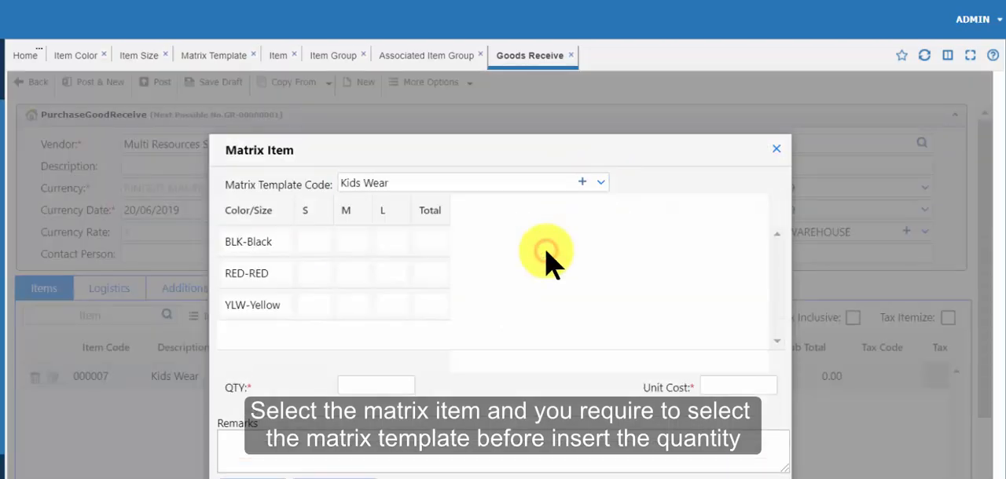
mouse_move(321, 239)
type("4")
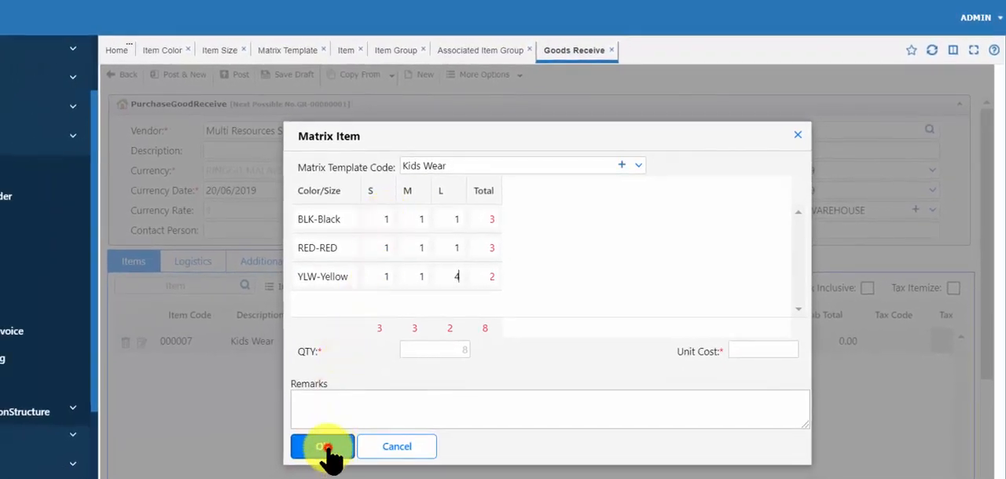
left_click(322, 446)
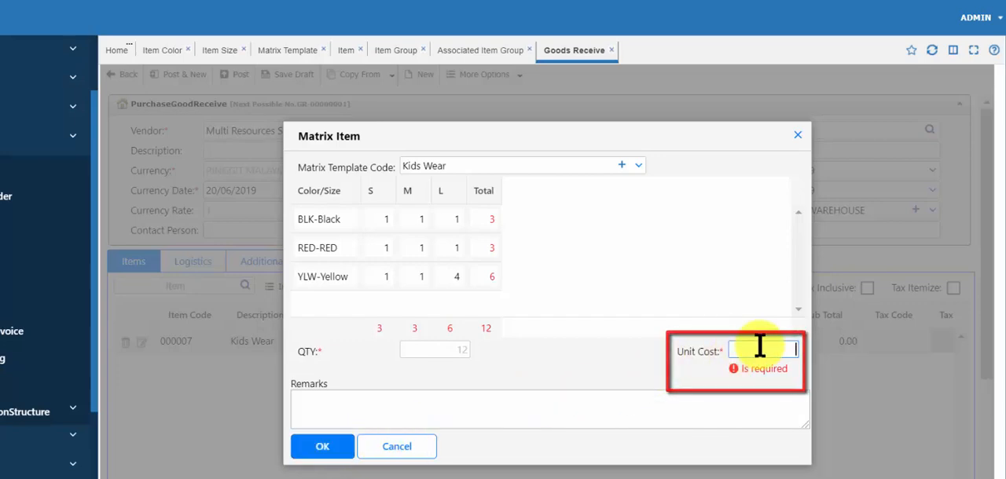
type("30")
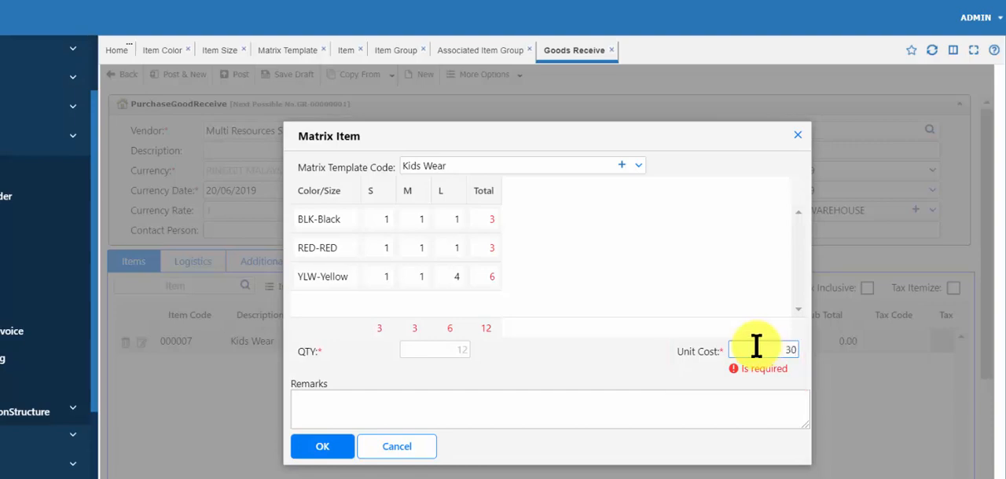
left_click(322, 446)
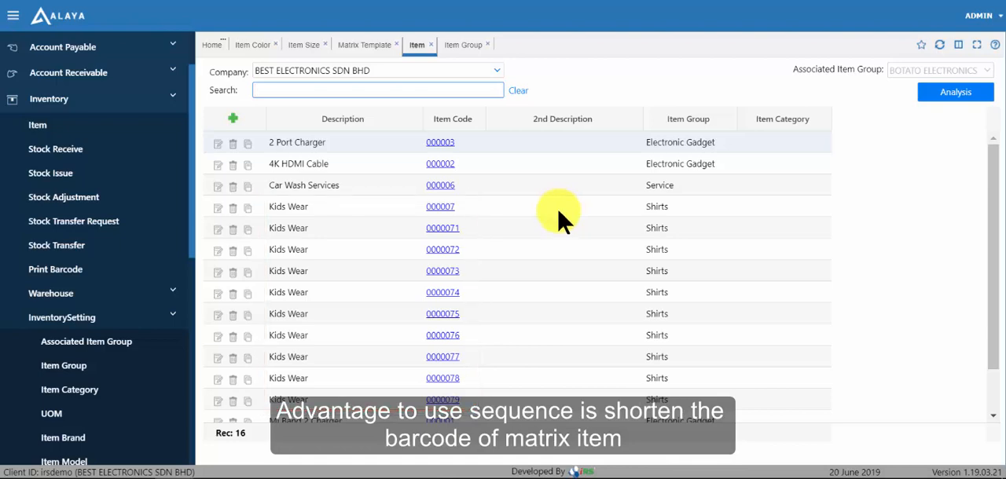
mouse_move(550, 385)
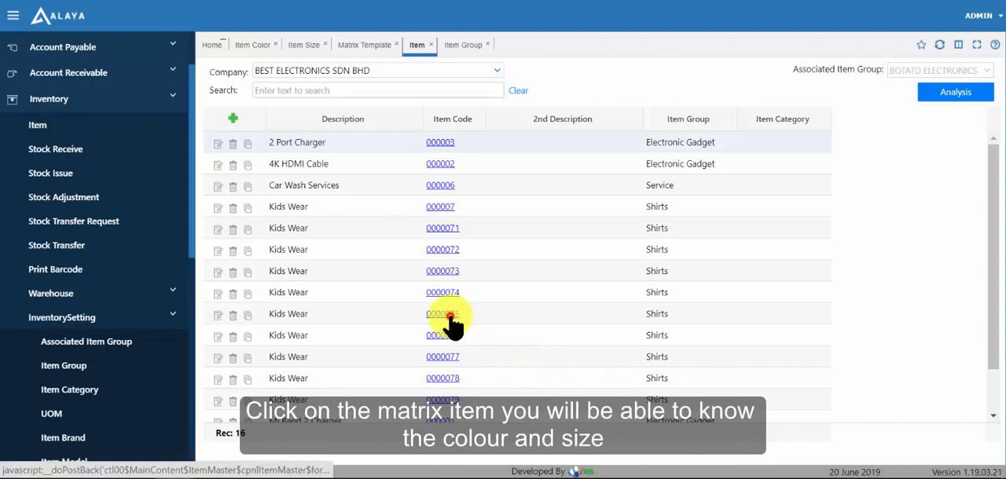
View Kids Wear sub-item 0000075 in the item list, showing size M in RED
left_click(443, 315)
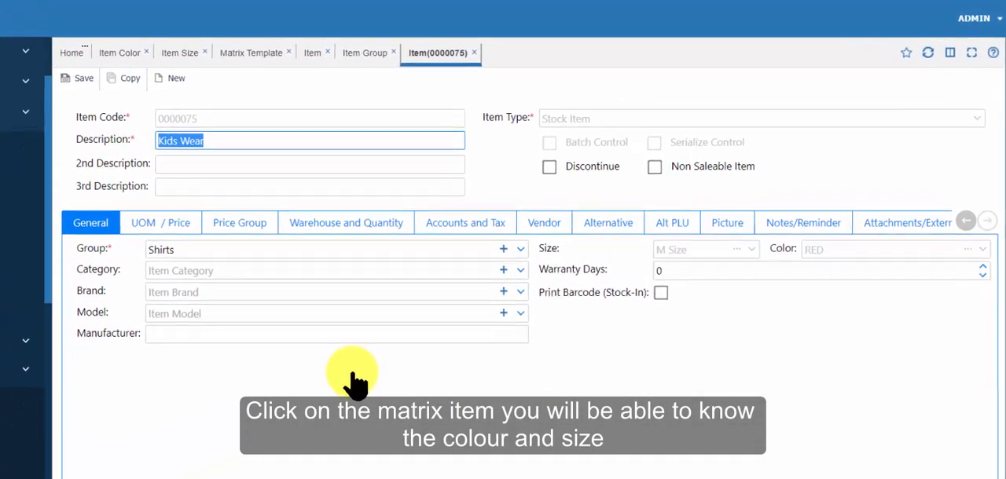